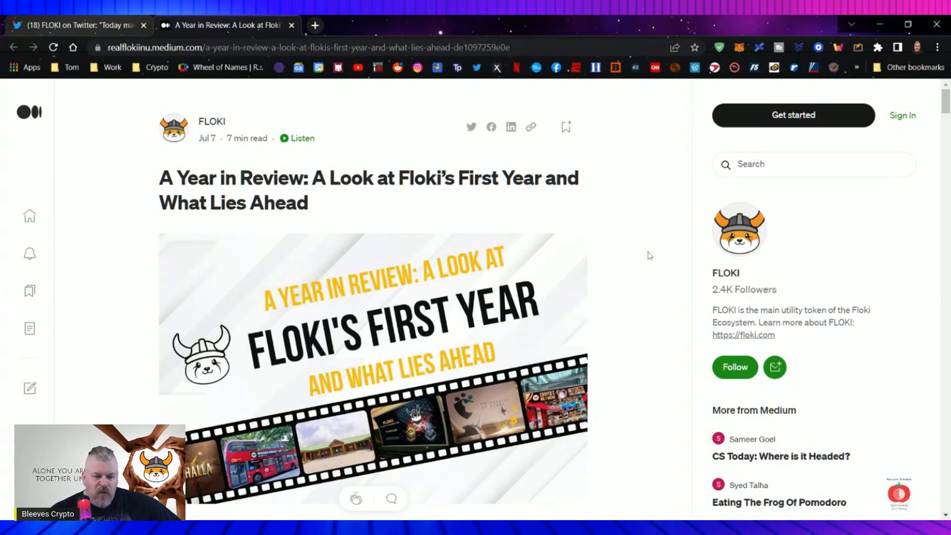
mouse_move(655, 249)
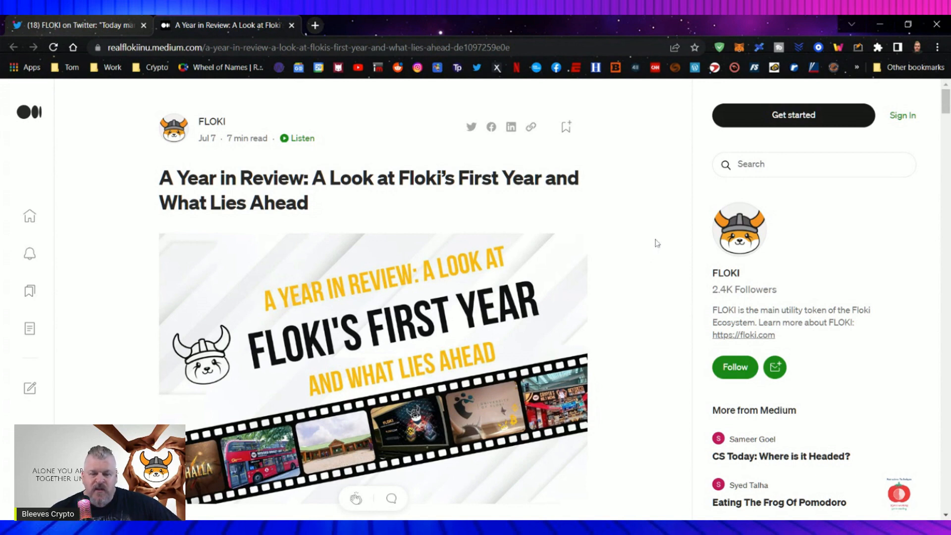
Scroll down the article until the 'There was a problem though' paragraph reaches the top
scroll("down", 3)
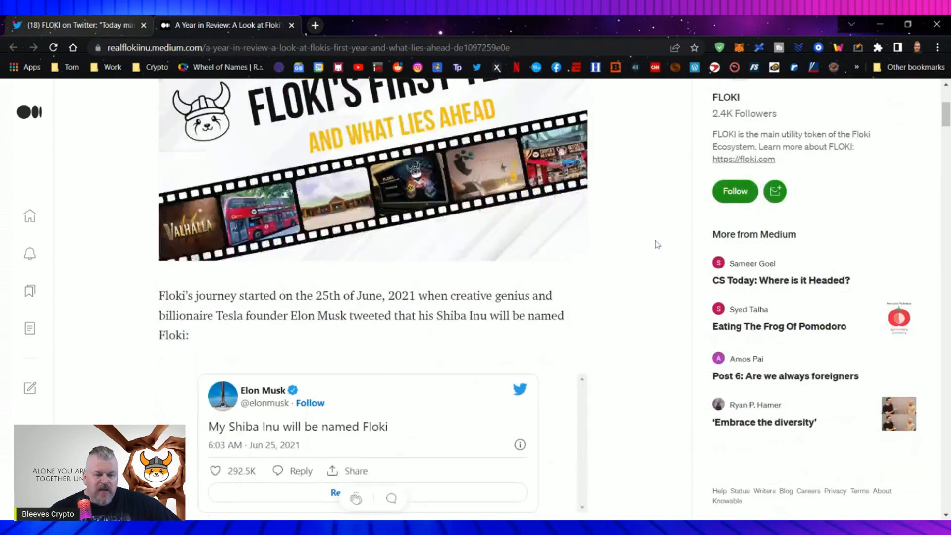
scroll("down", 3)
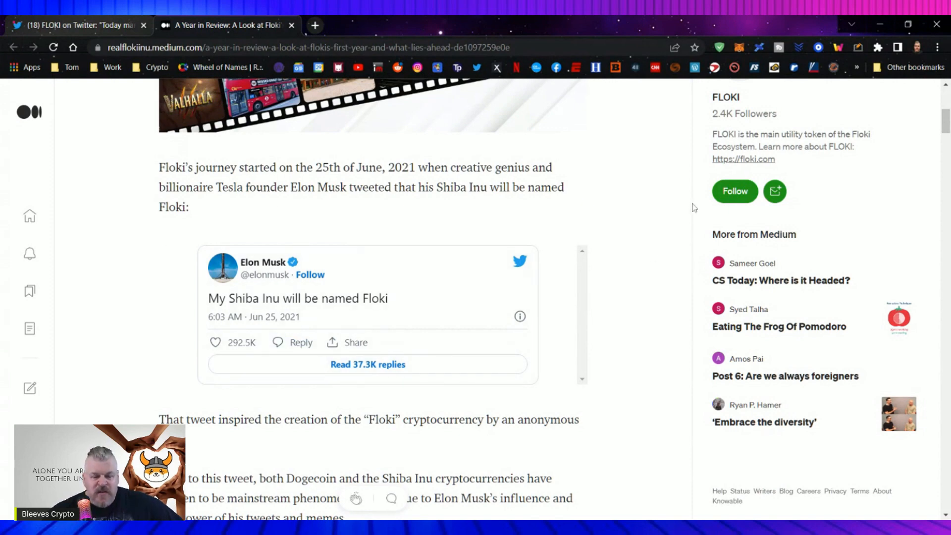
scroll("down", 3)
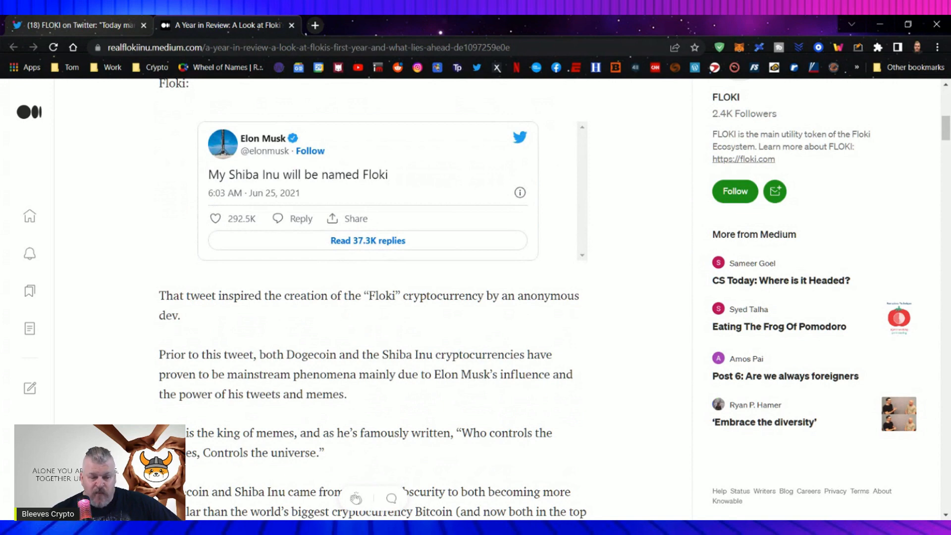
scroll("down", 3)
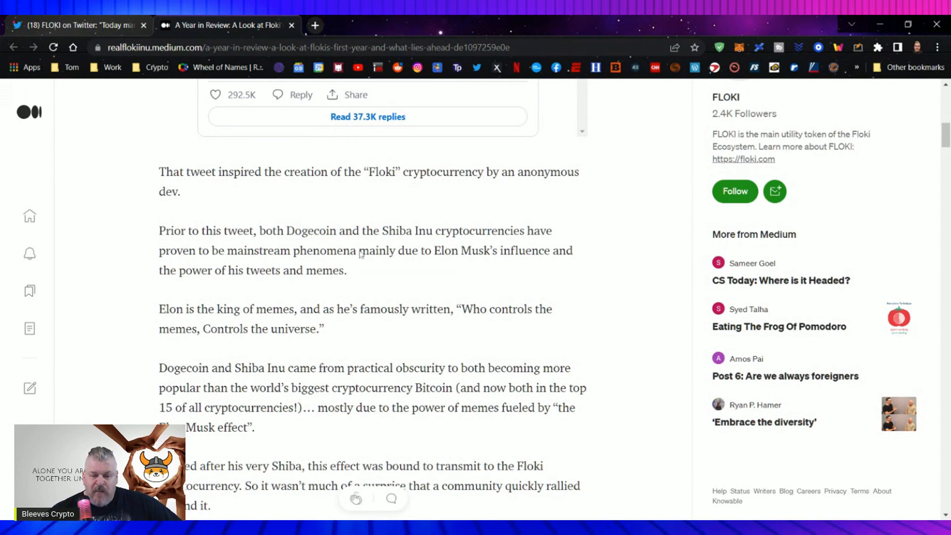
mouse_move(589, 265)
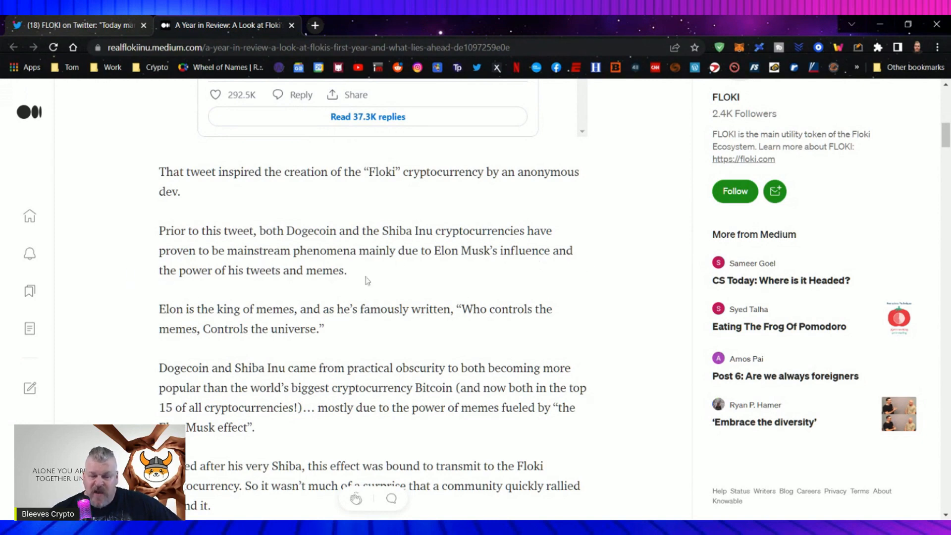
mouse_move(399, 273)
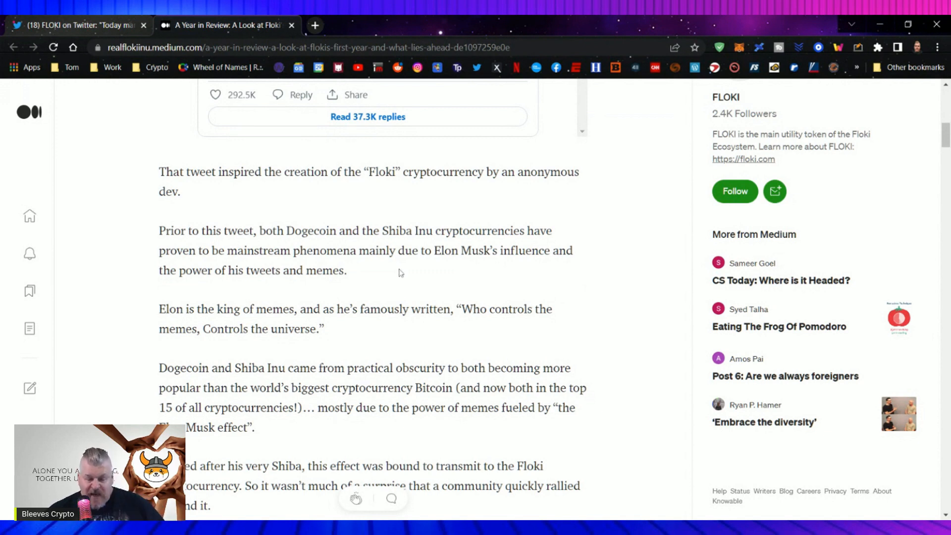
mouse_move(588, 297)
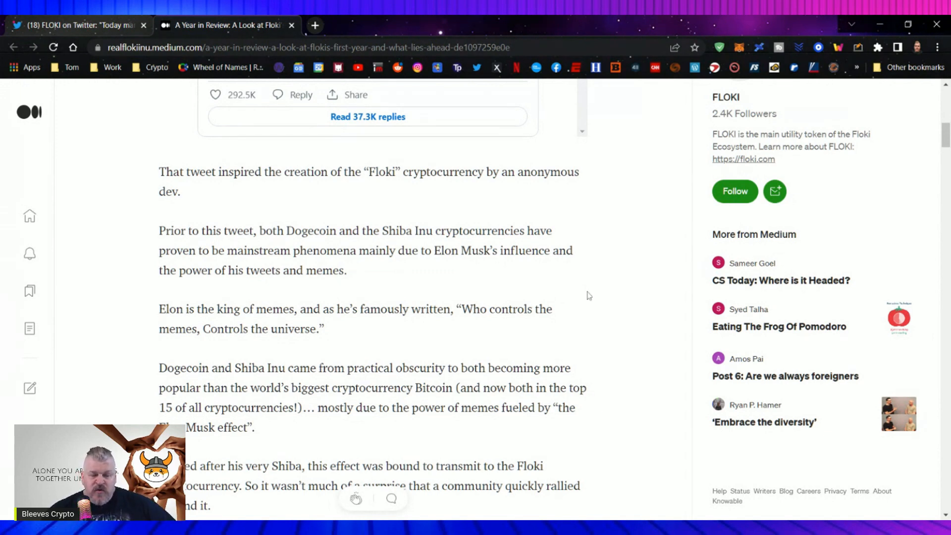
scroll("down", 3)
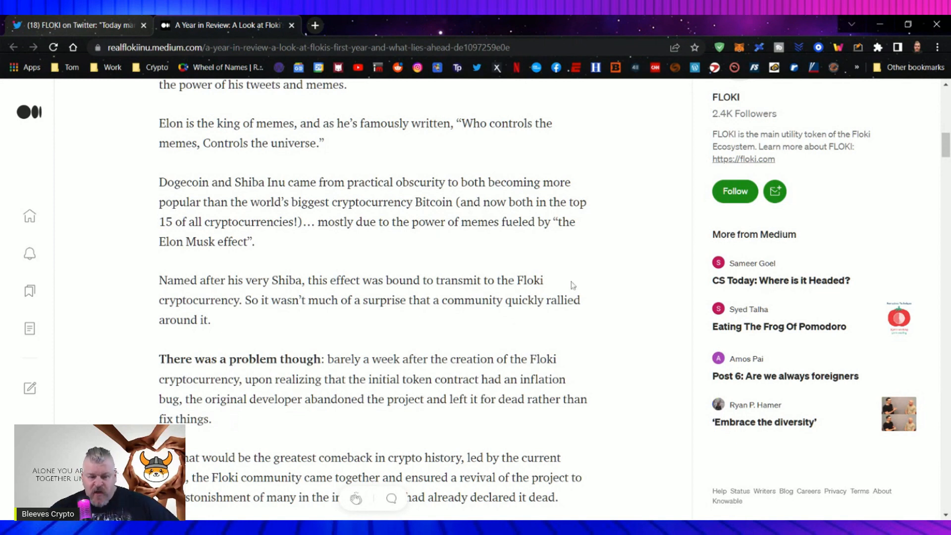
mouse_move(579, 368)
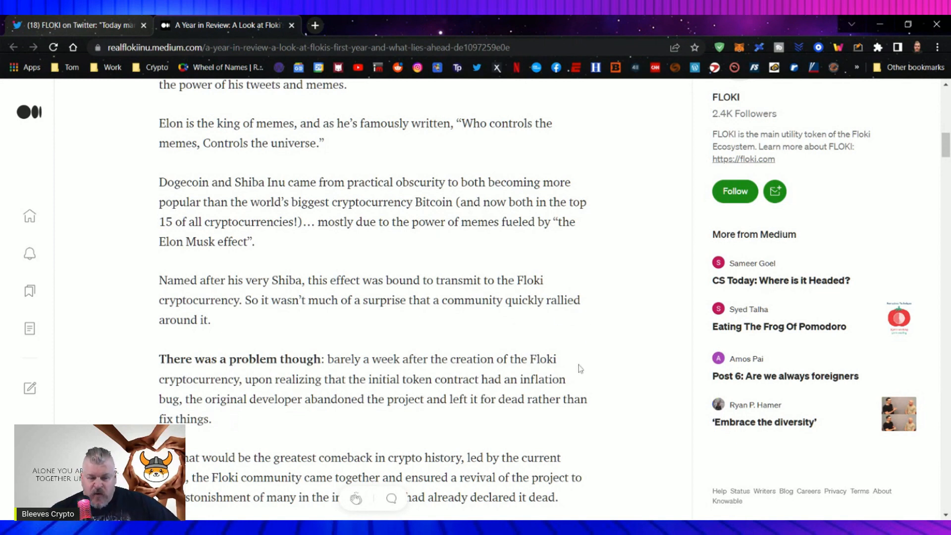
mouse_move(593, 368)
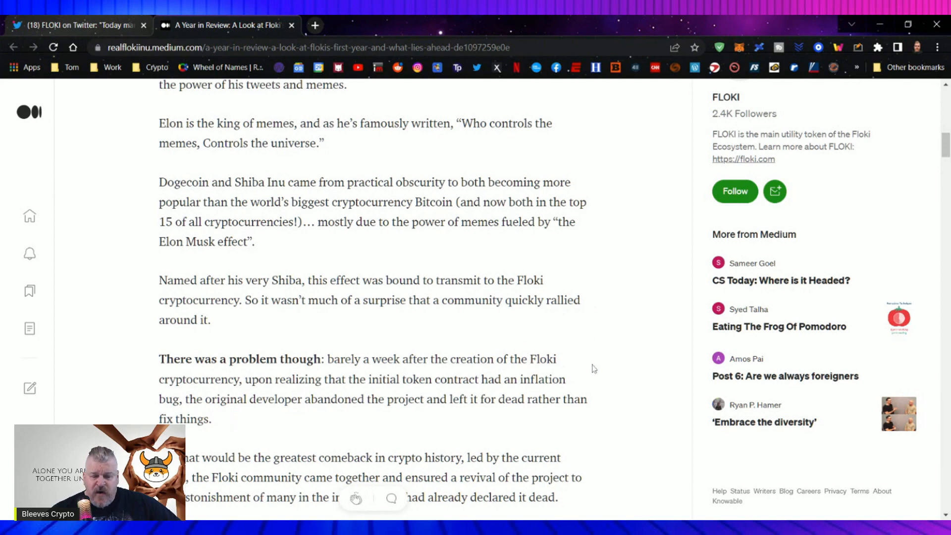
scroll("down", 3)
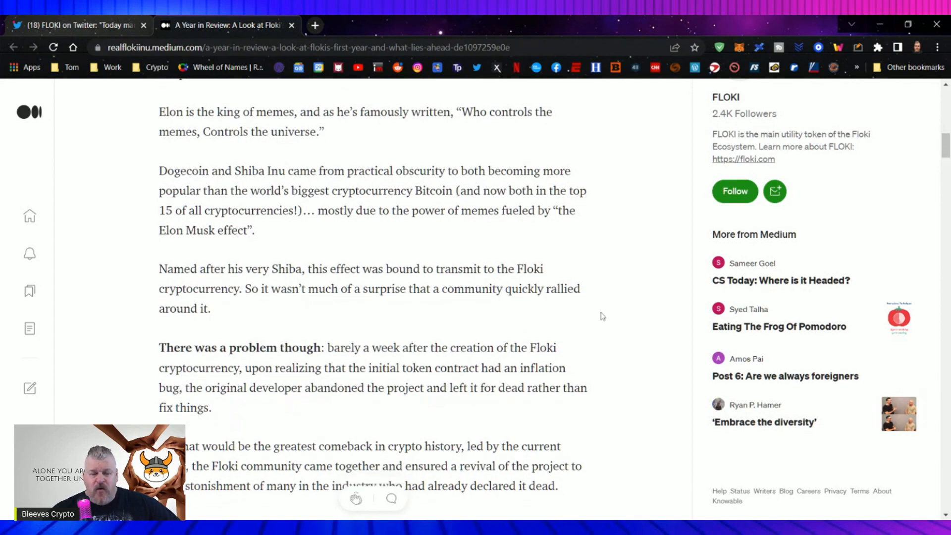
scroll("down", 3)
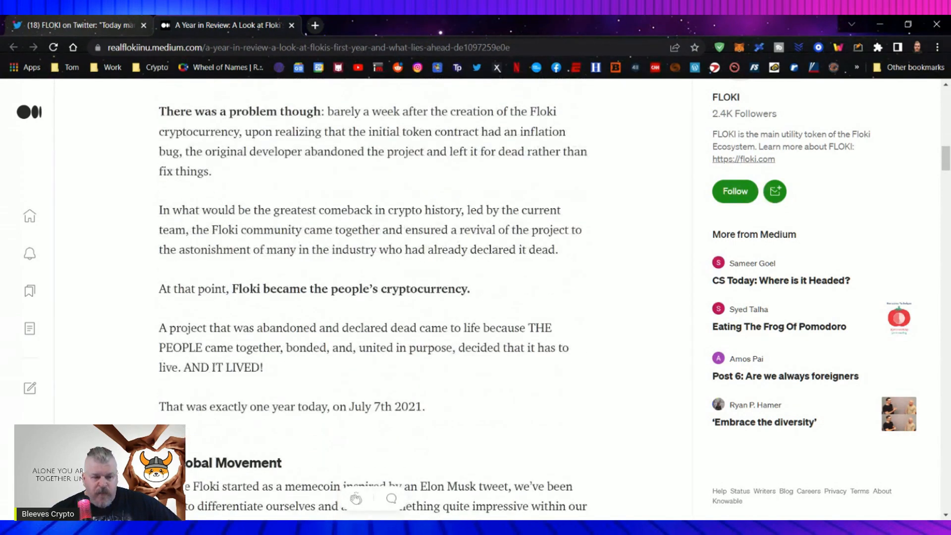
Select the abandonment and community-revival paragraphs and colour them with the pink highlighter swatch
left_click_drag(158, 111, 428, 210)
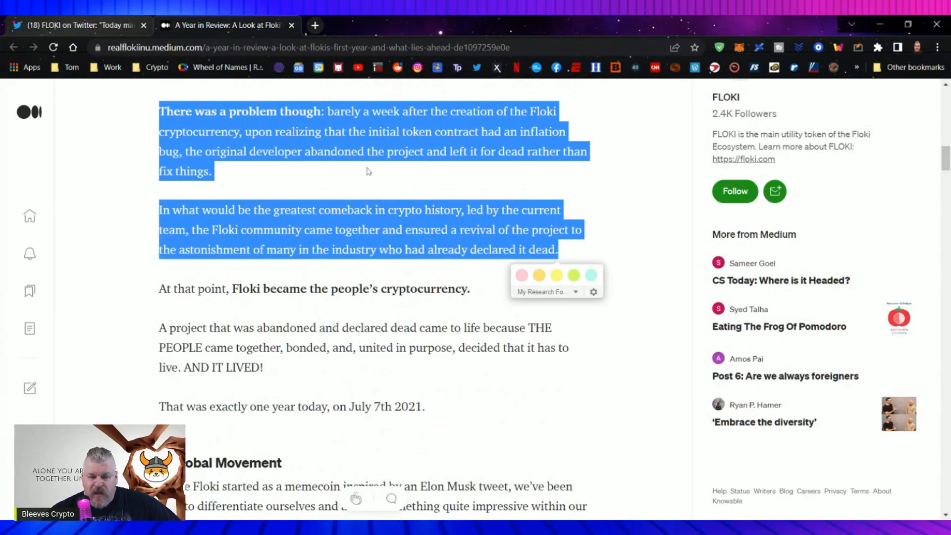
left_click(521, 275)
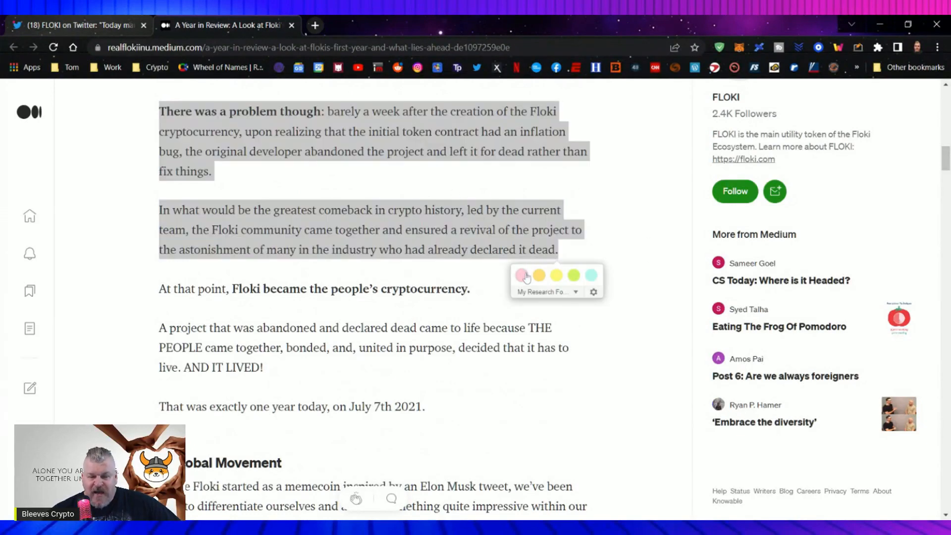
left_click(521, 275)
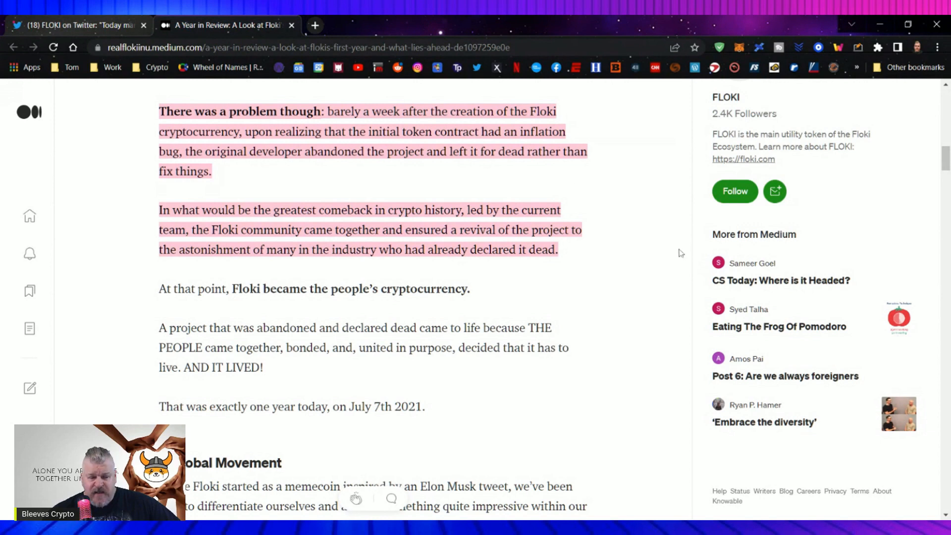
mouse_move(645, 249)
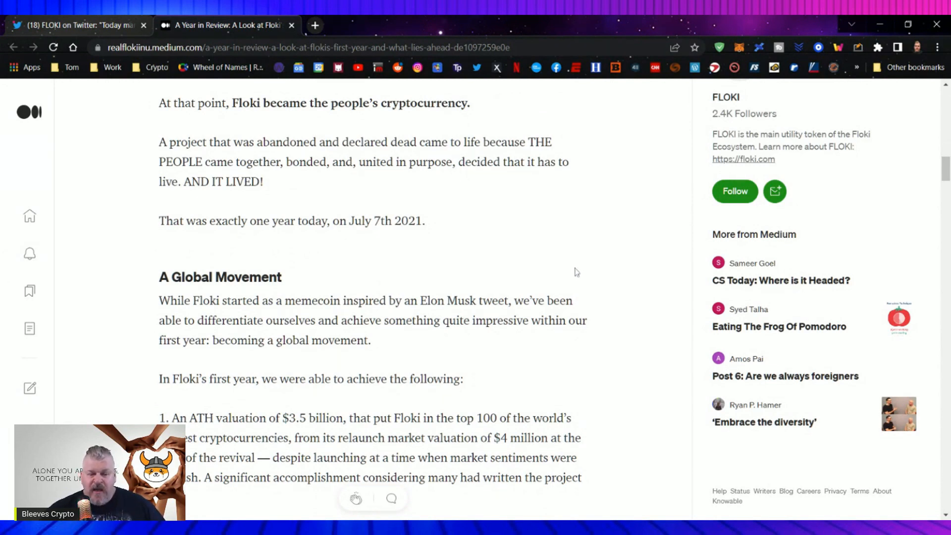
mouse_move(594, 261)
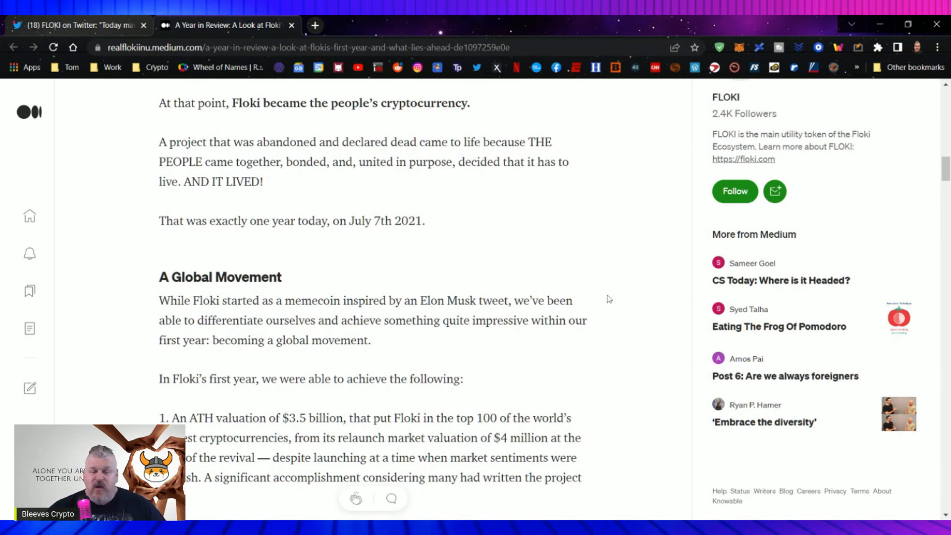
mouse_move(597, 305)
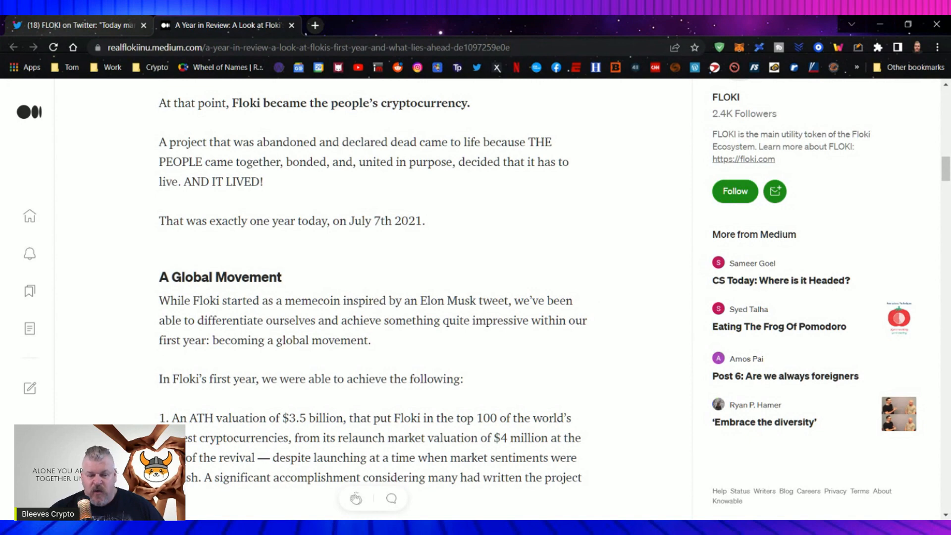
Scroll into 'A Global Movement' showing the $3.5 billion peak valuation and 400,000+ holders
scroll("down", 3)
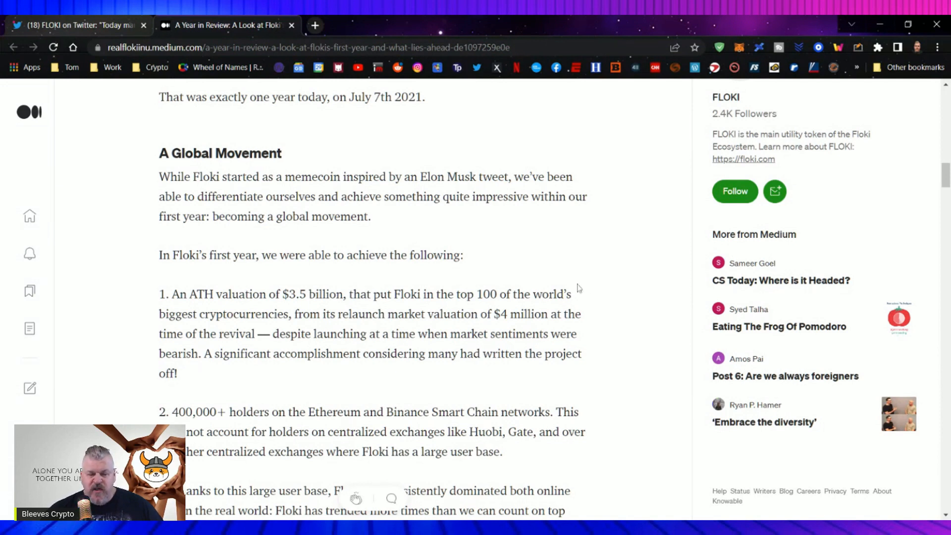
mouse_move(624, 329)
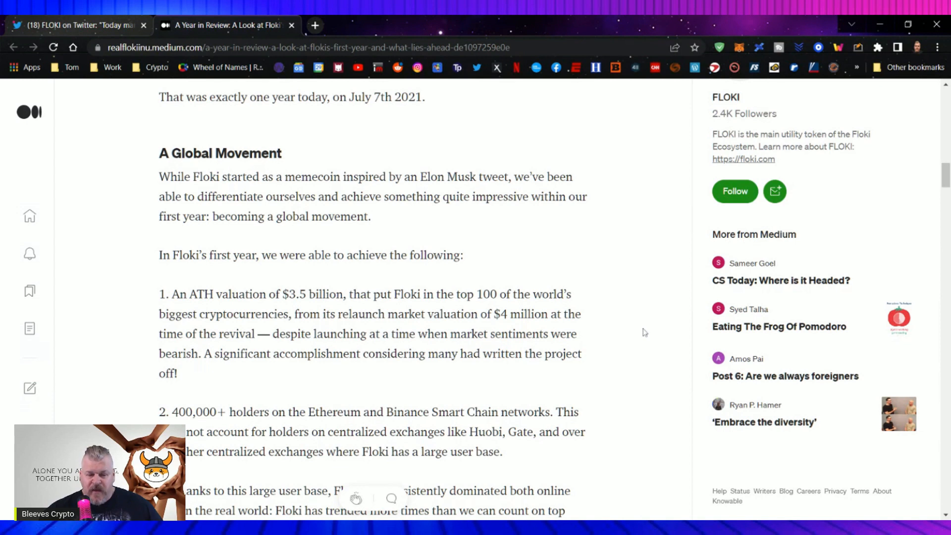
mouse_move(605, 339)
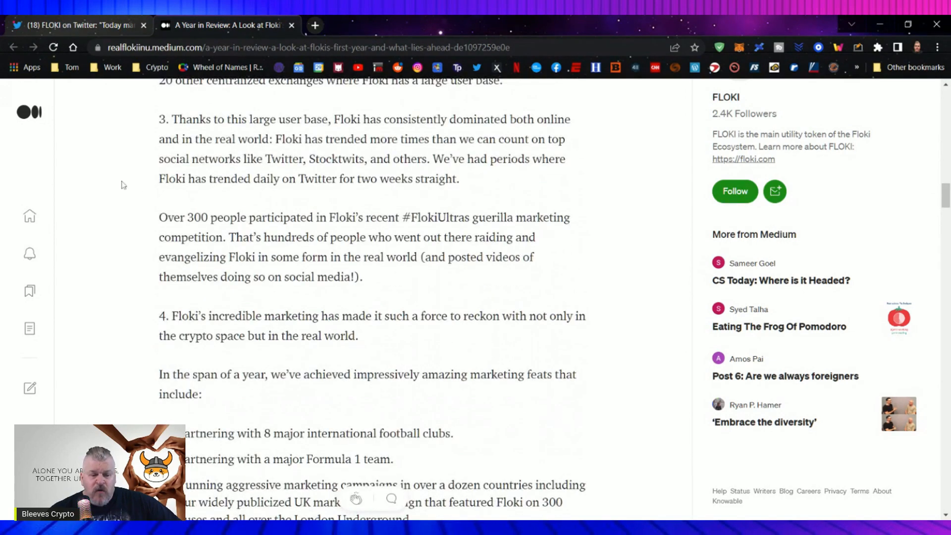
mouse_move(405, 213)
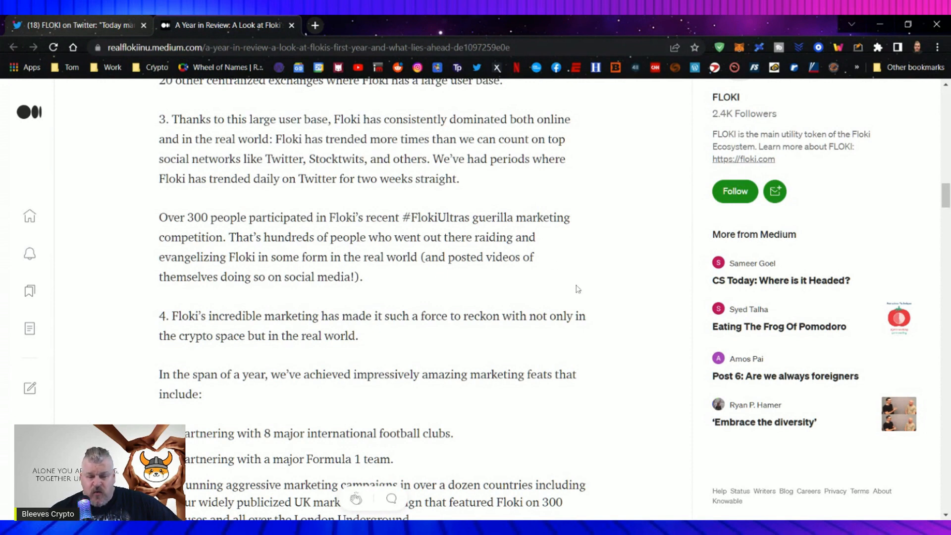
mouse_move(497, 278)
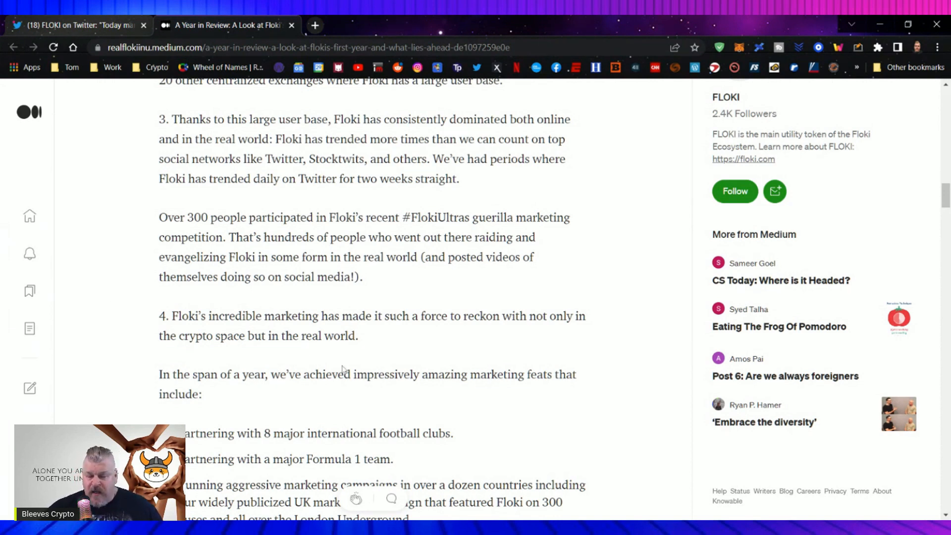
Scroll past the marketing bullet list until the 'Building Schools and Fighting Food Insecurity' heading appears
scroll("down", 3)
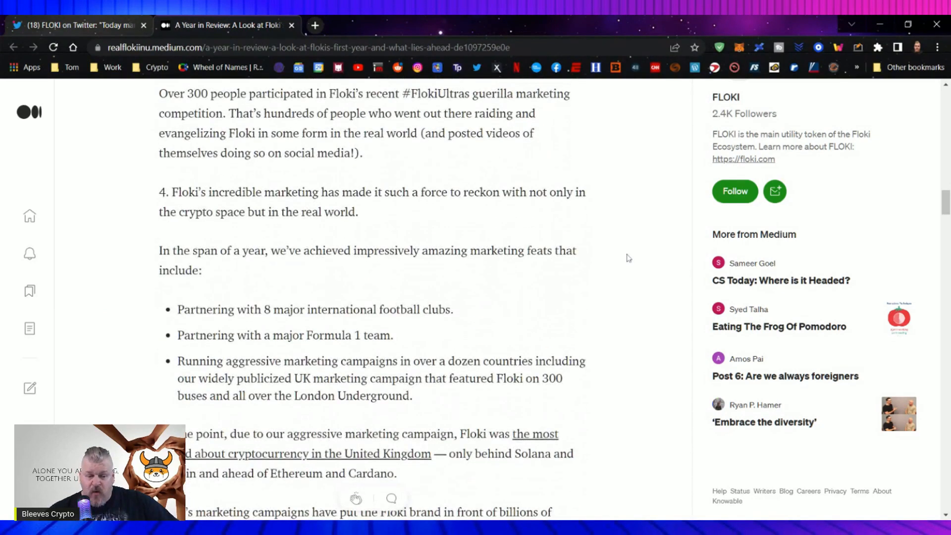
mouse_move(593, 291)
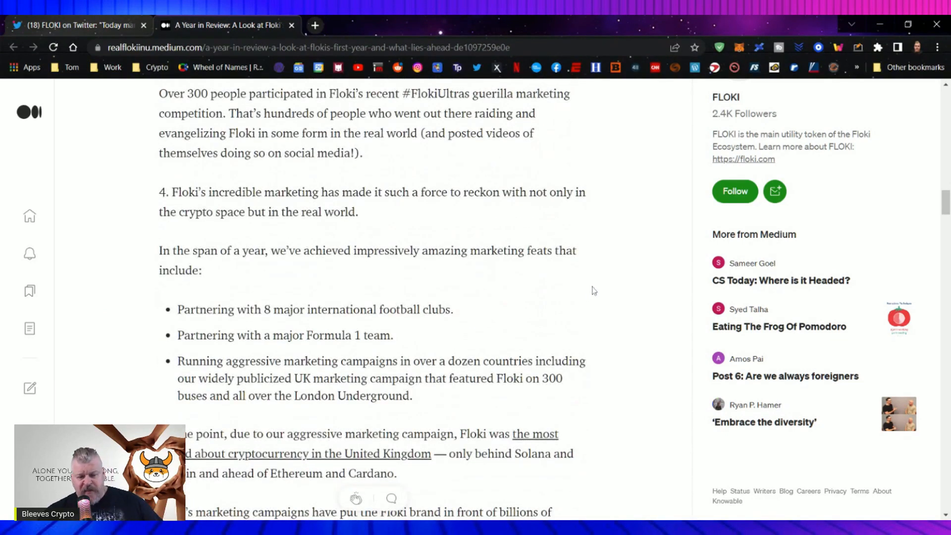
mouse_move(632, 260)
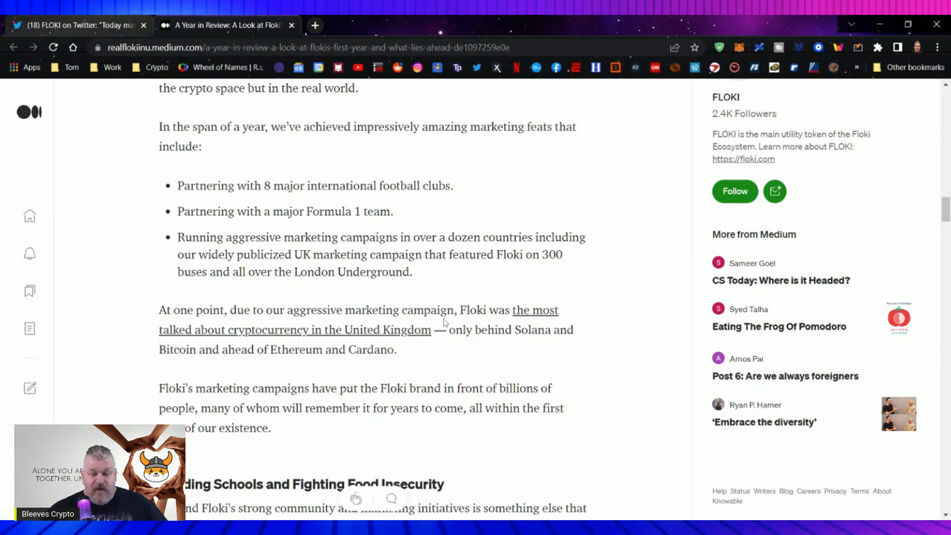
mouse_move(417, 356)
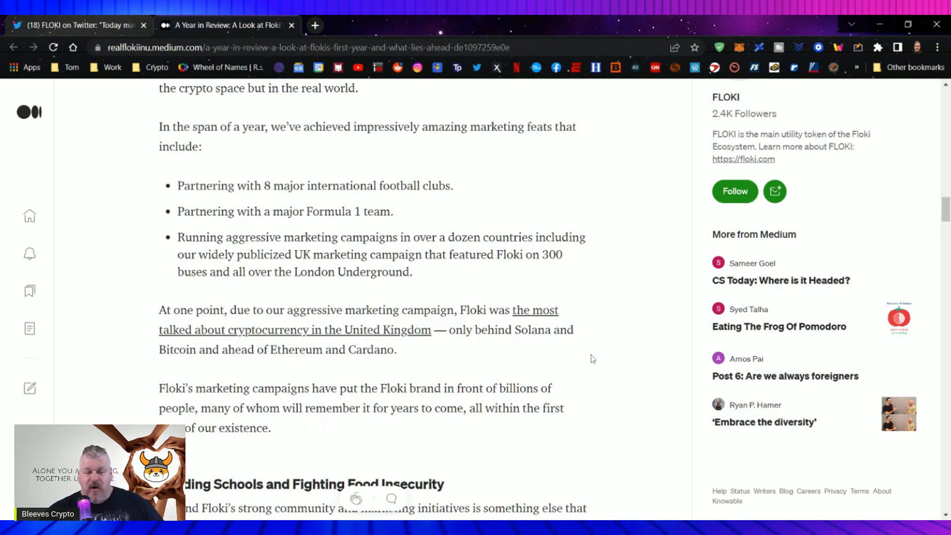
scroll("down", 3)
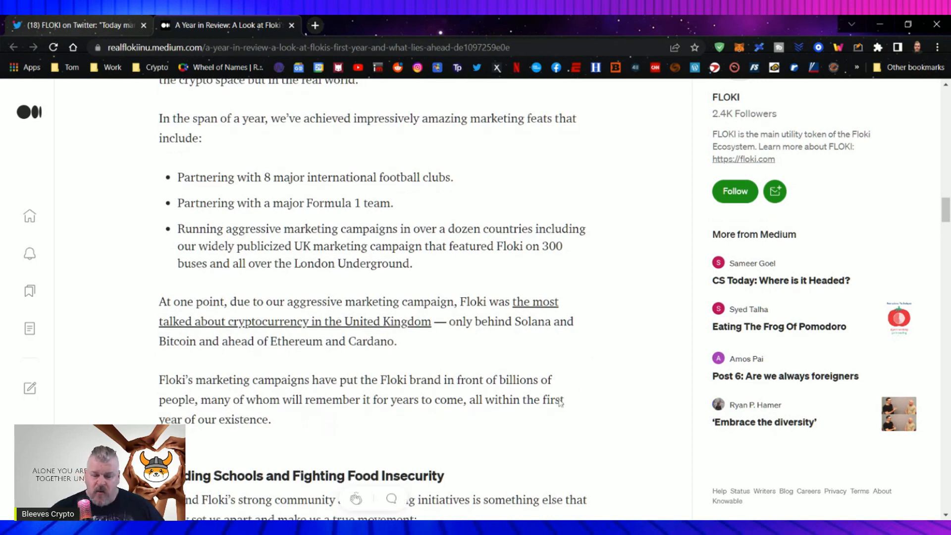
scroll("down", 3)
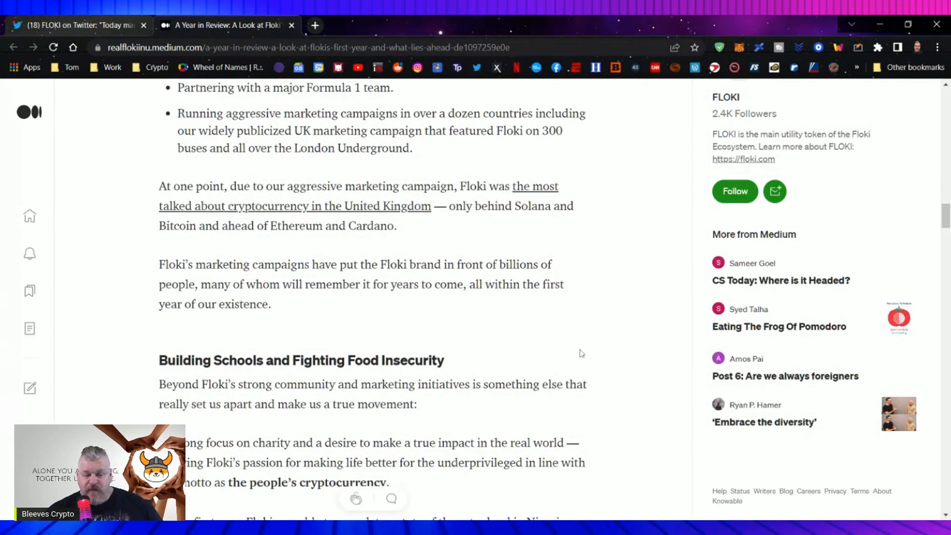
mouse_move(604, 344)
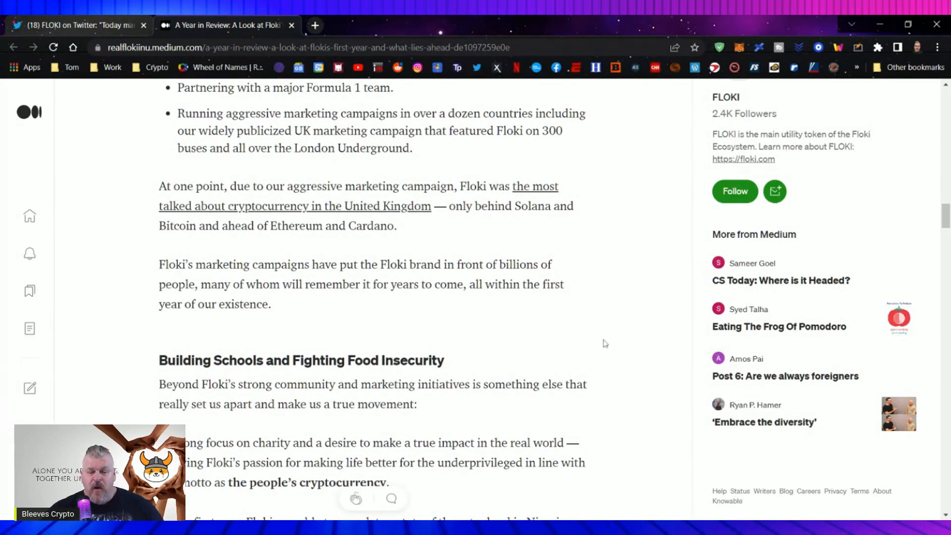
mouse_move(598, 323)
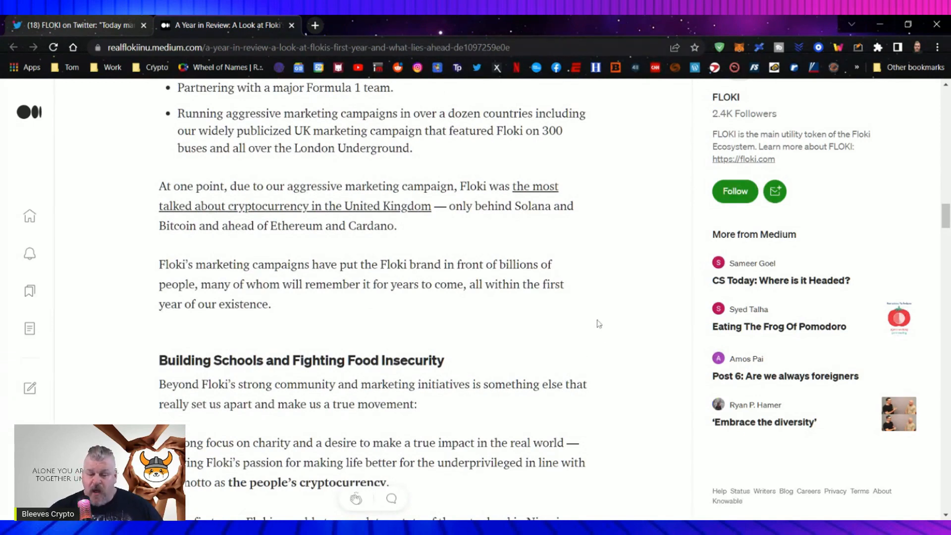
Scroll past the Nigeria paragraph and school photo to the embedded FLOKI tweet showing the school 40% completed
scroll("down", 3)
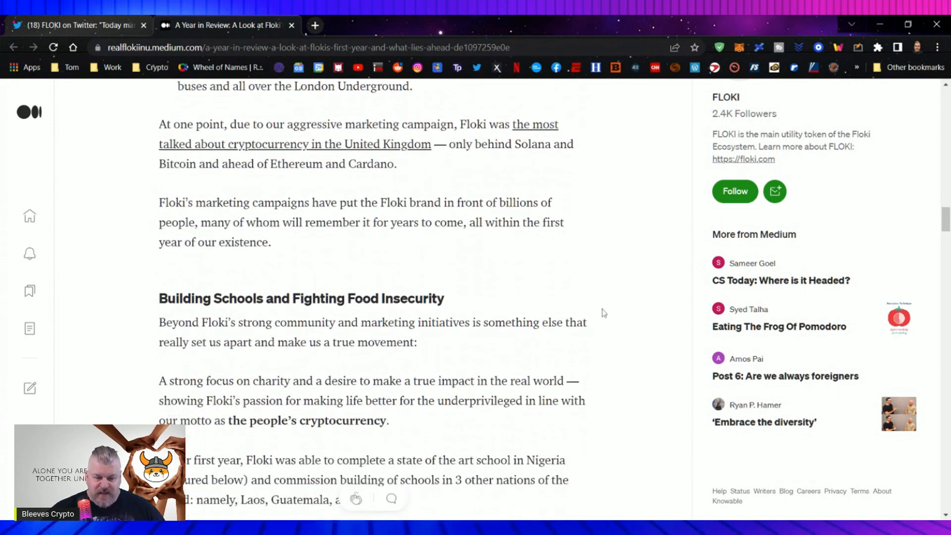
scroll("down", 3)
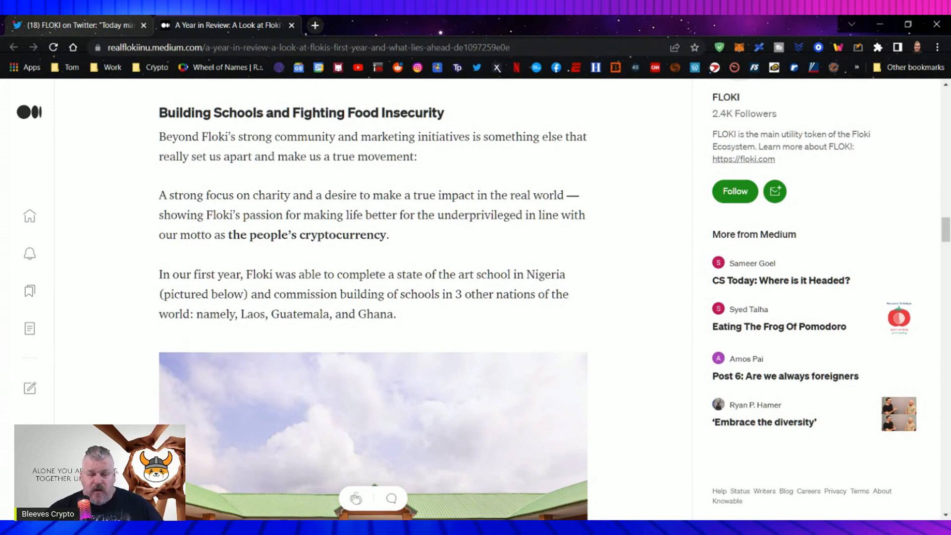
mouse_move(148, 220)
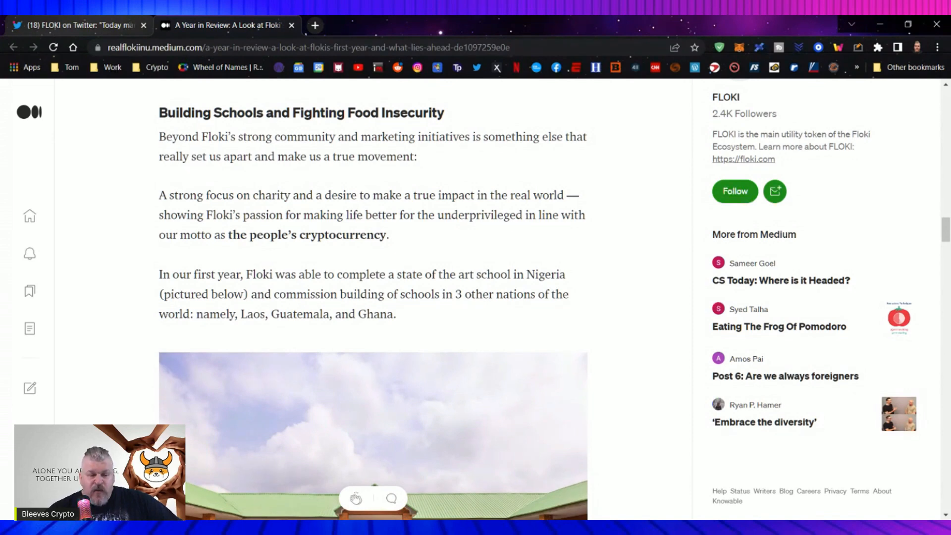
scroll("down", 3)
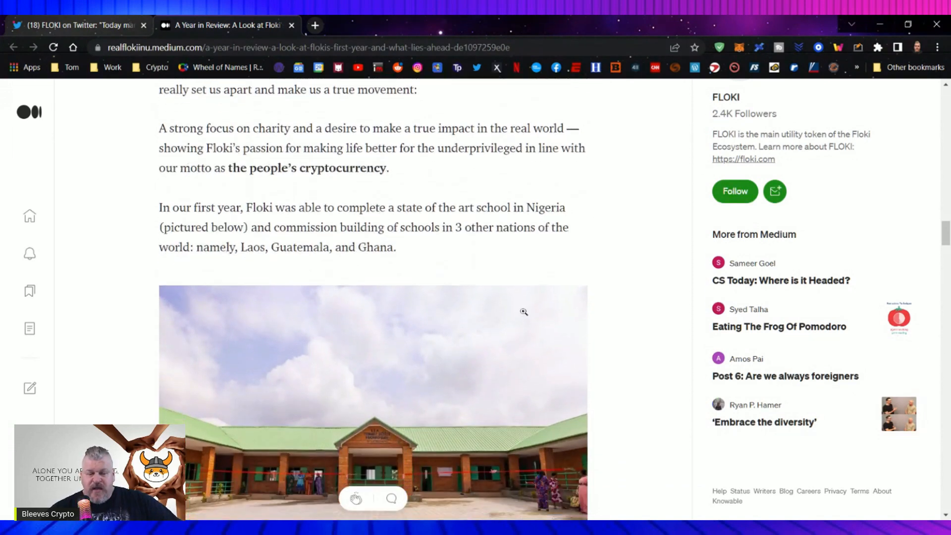
scroll("down", 3)
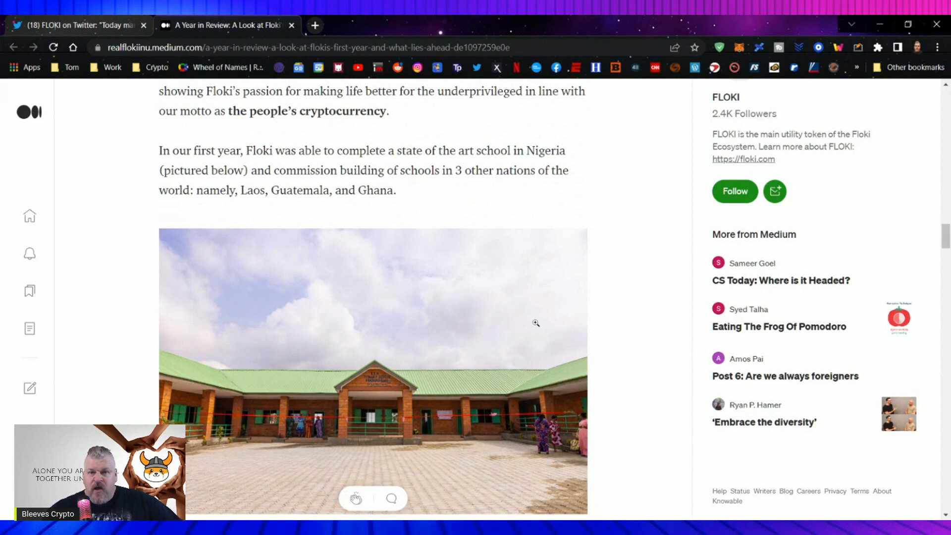
mouse_move(641, 289)
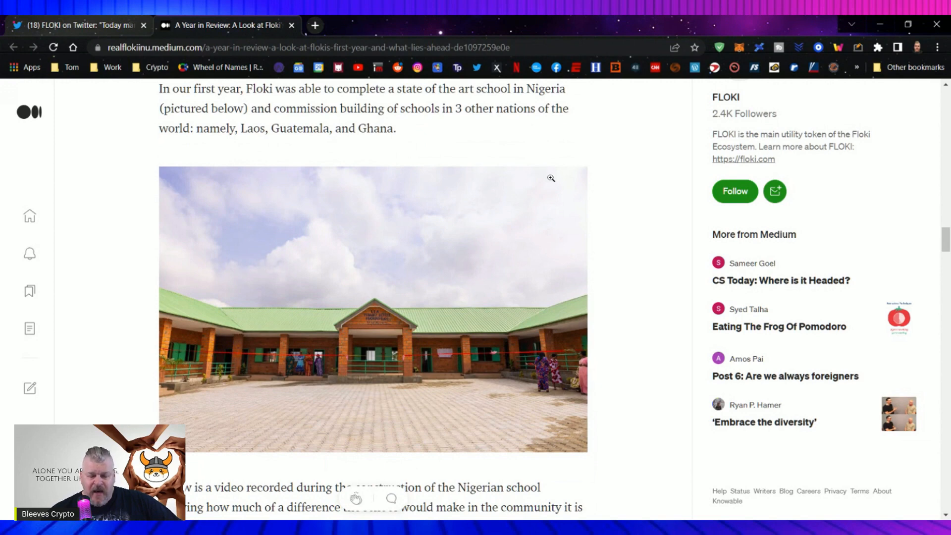
scroll("down", 3)
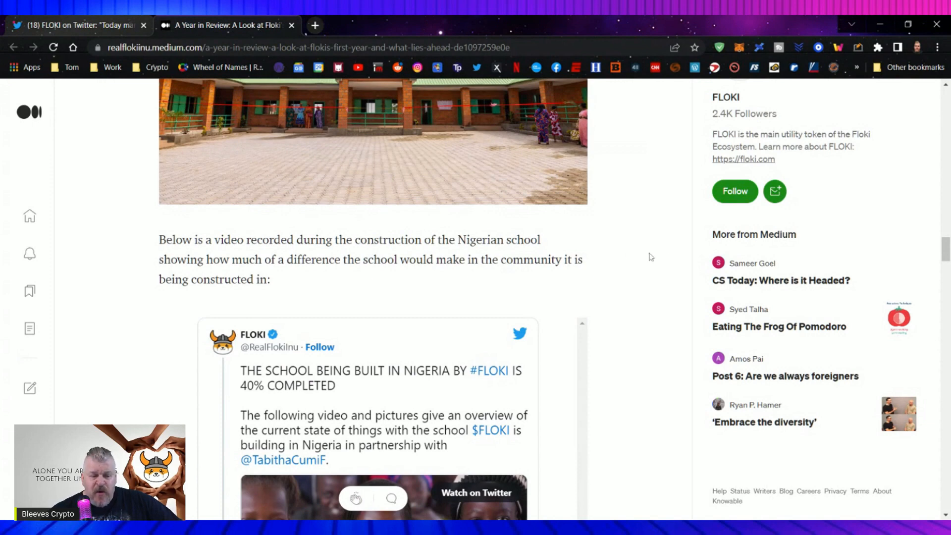
scroll("down", 3)
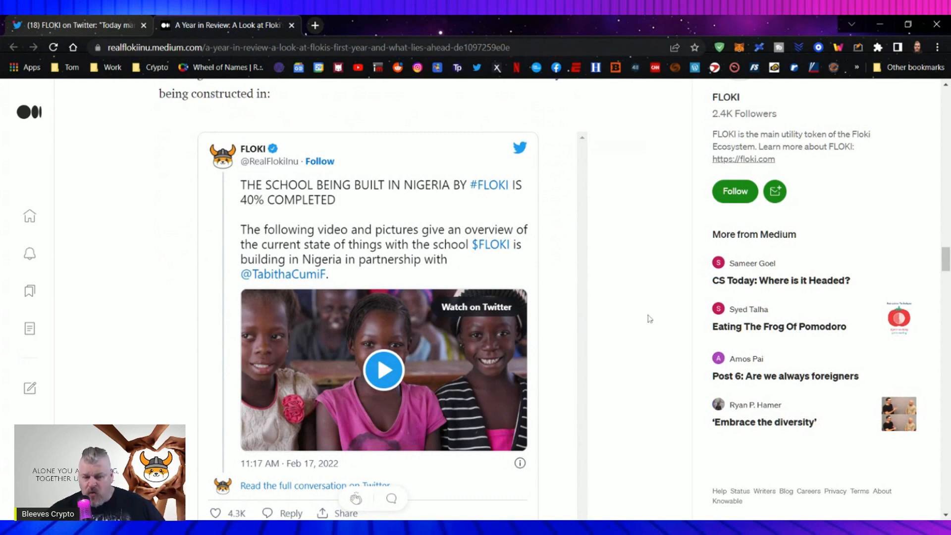
Start playback of the Nigerian school video inside the embedded tweet
scroll("down", 3)
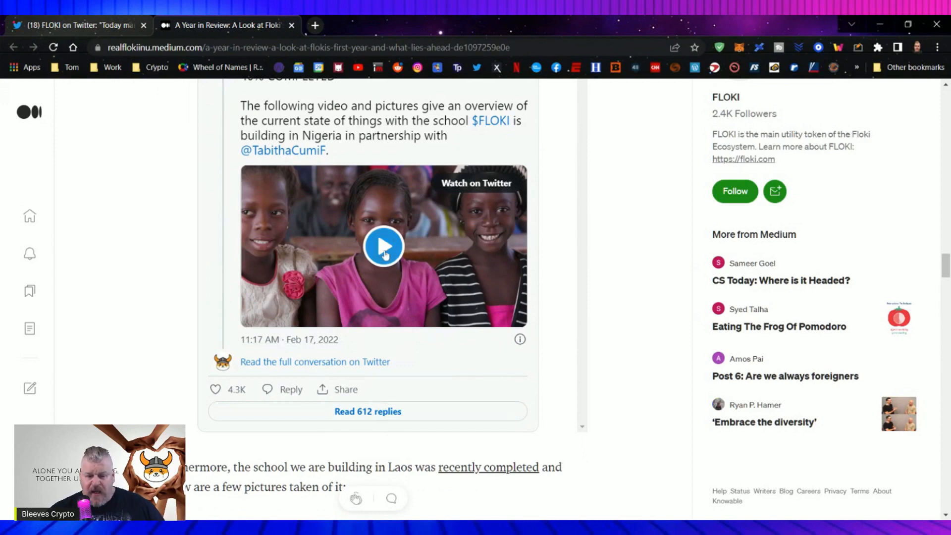
left_click(383, 246)
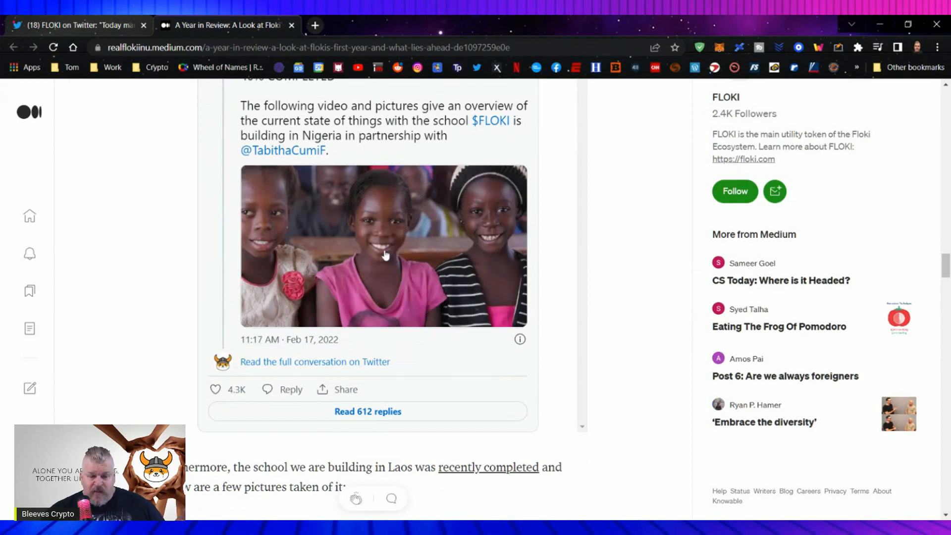
left_click(383, 245)
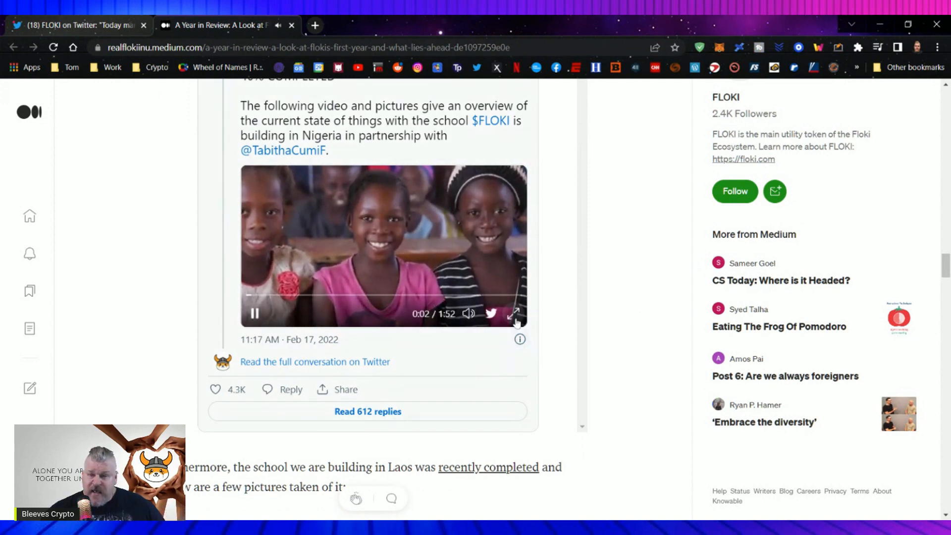
Let the video play through its 1:52 runtime and continue to the Laos school paragraph and photos
left_click(513, 313)
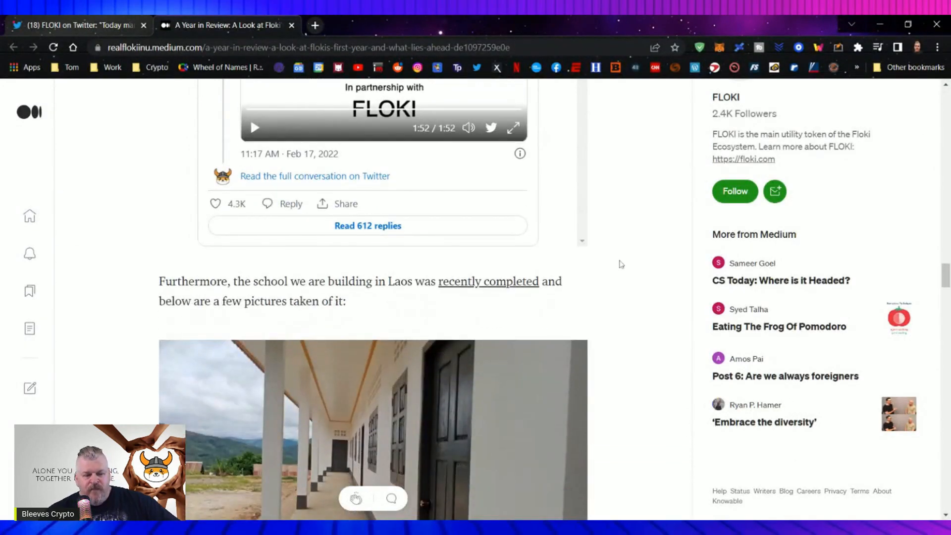
Scroll past the Laos photos and $1.7 million donation paragraphs to the 'Institutional and Utility-Focused Partnerships' heading
scroll("down", 3)
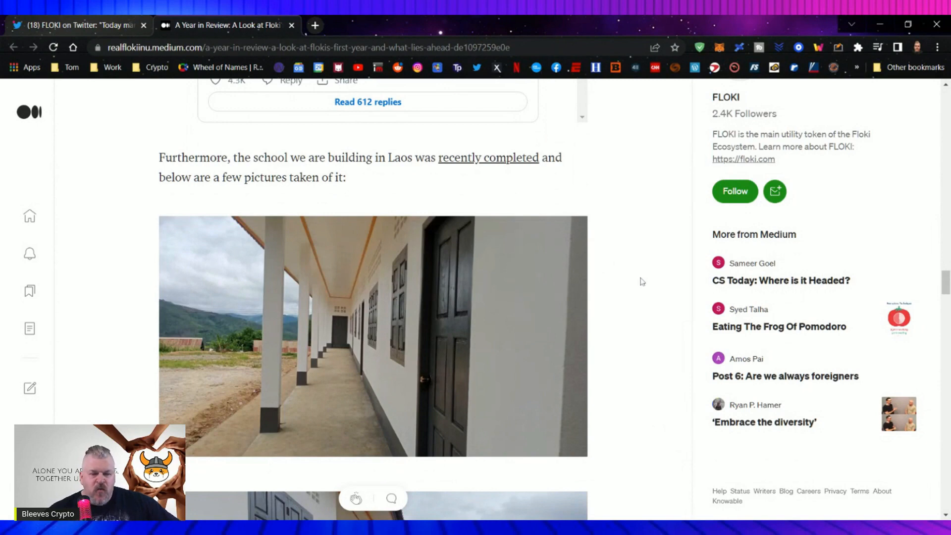
mouse_move(494, 168)
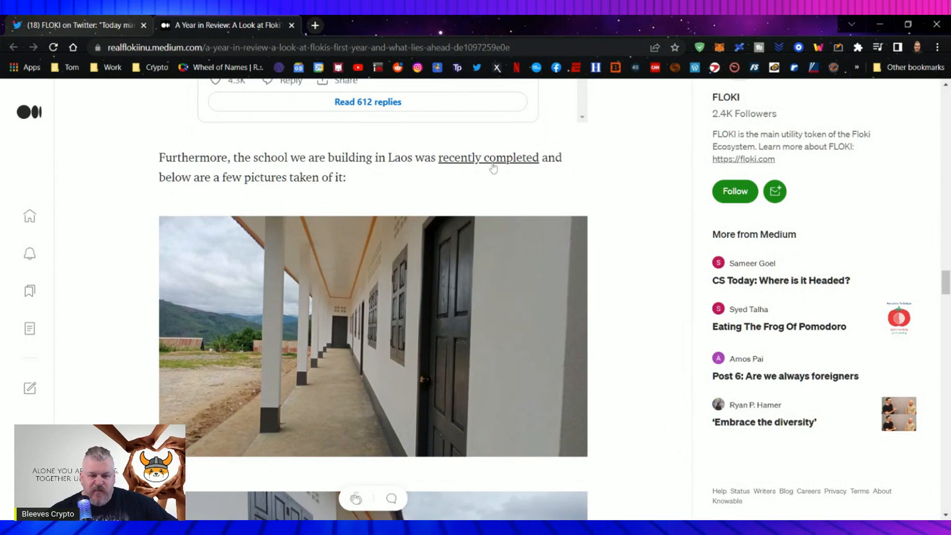
mouse_move(540, 209)
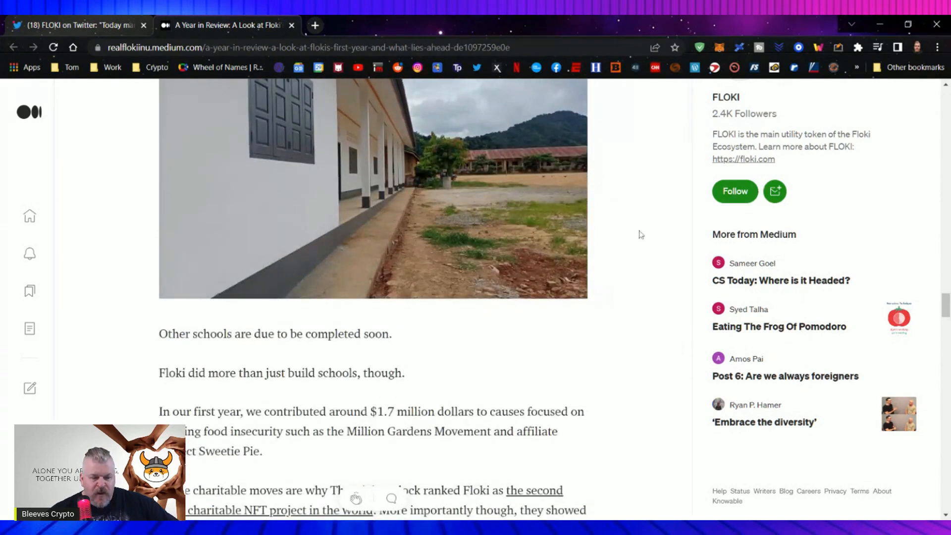
scroll("up", 3)
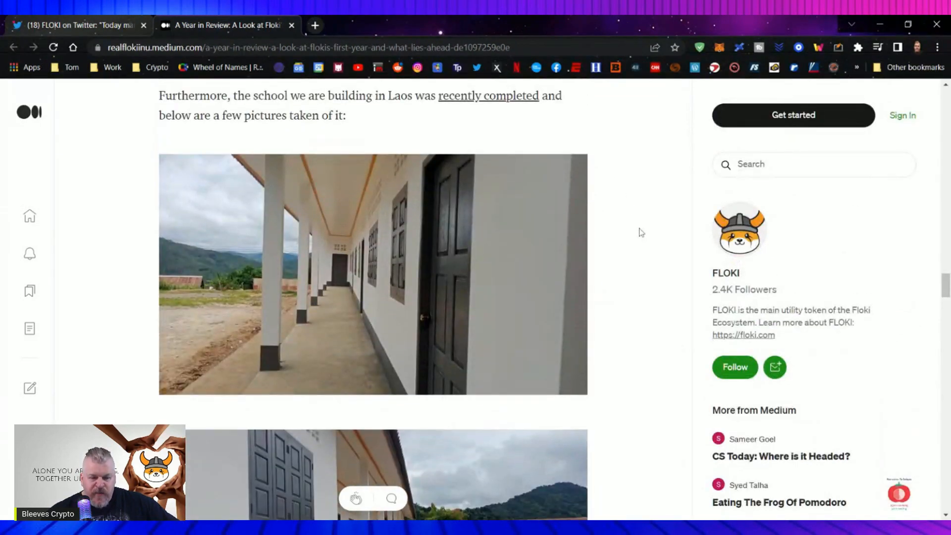
scroll("down", 3)
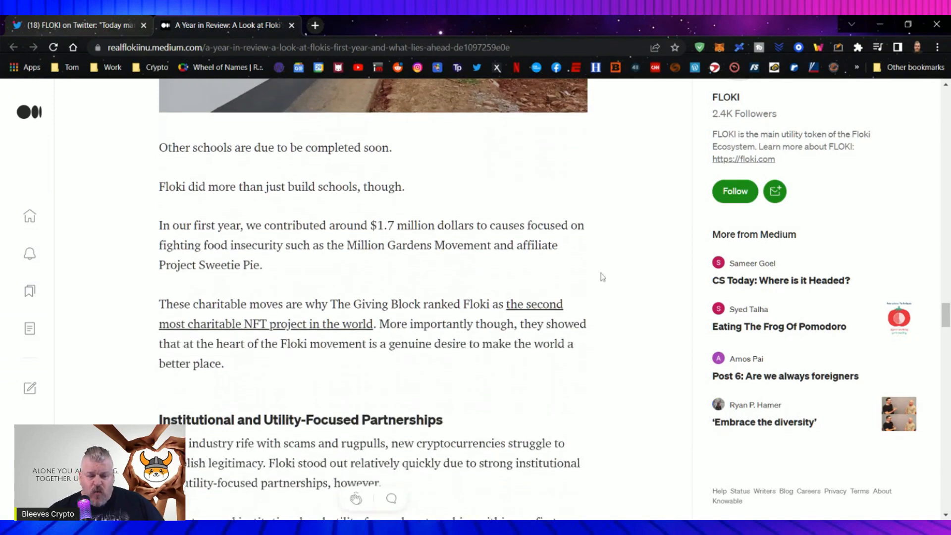
Scroll past the Wintermute, Chainlink, Certik and NOWPayments partnerships to the 'A Strong Utility Focus' heading
scroll("down", 3)
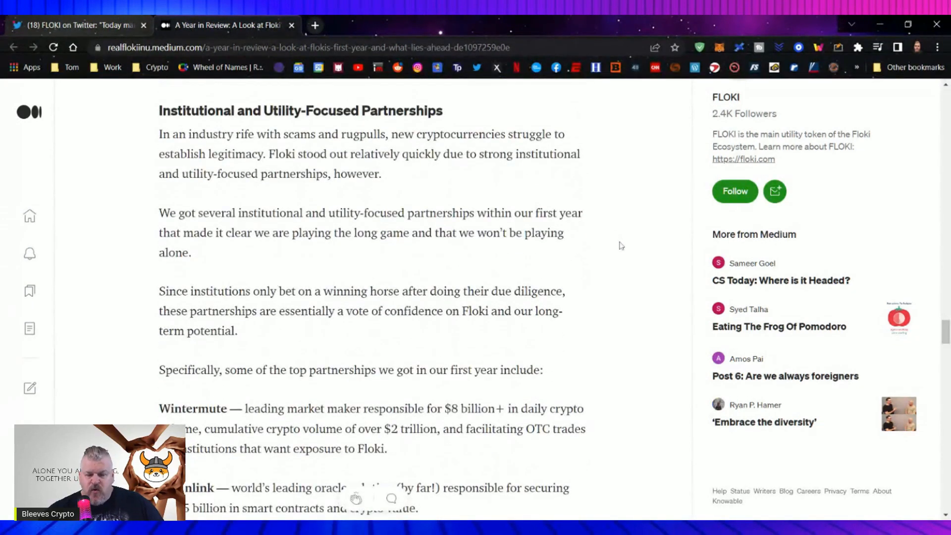
mouse_move(562, 241)
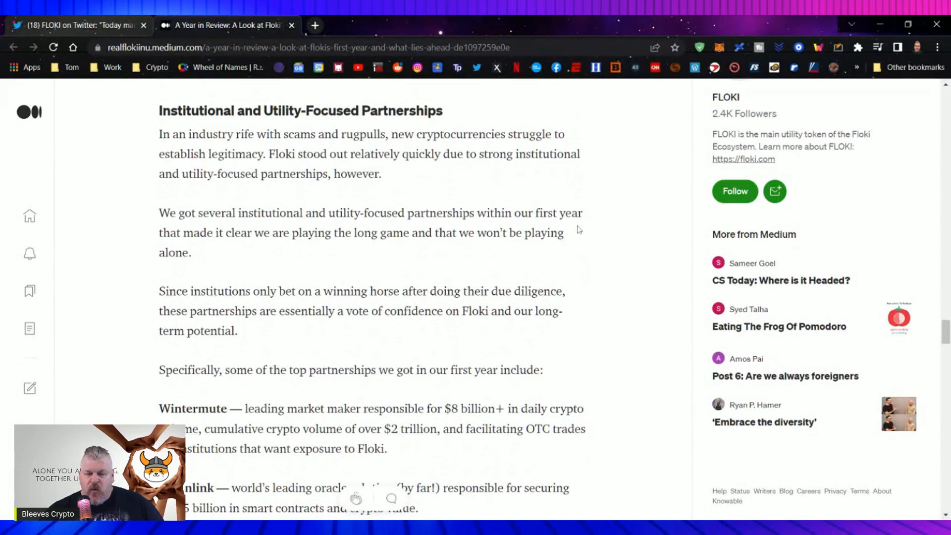
mouse_move(610, 225)
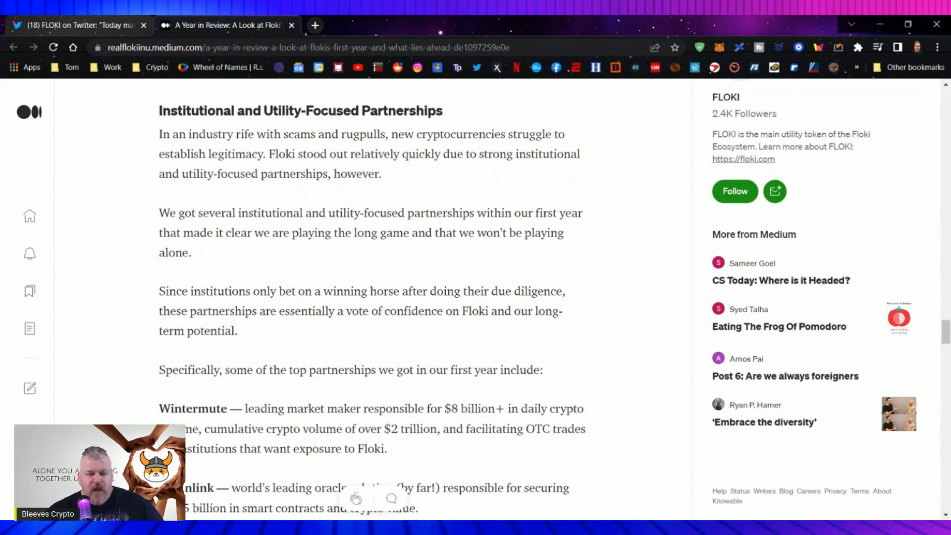
mouse_move(585, 242)
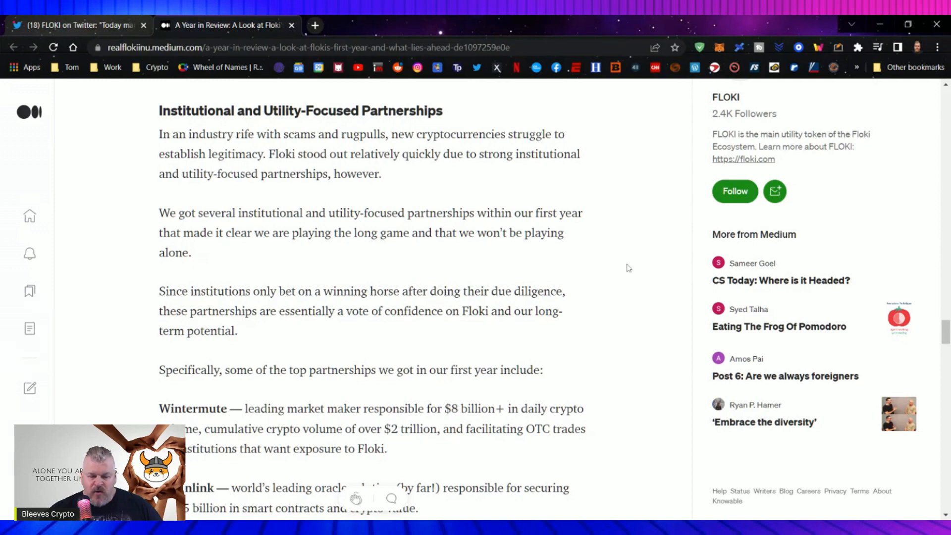
scroll("down", 3)
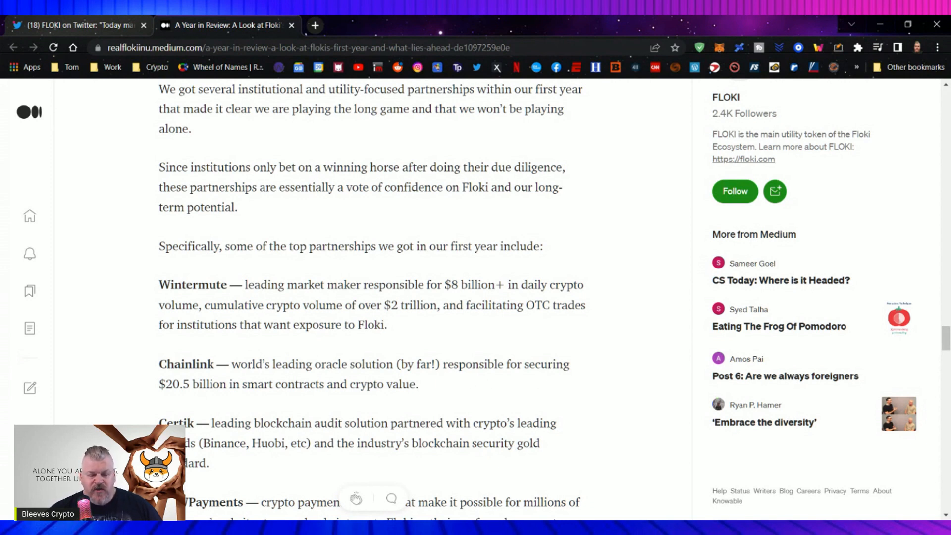
mouse_move(340, 395)
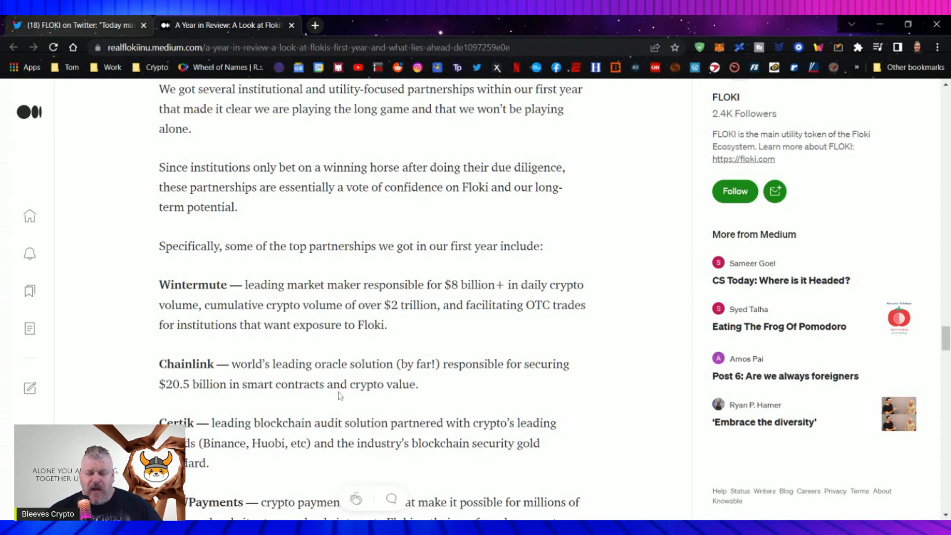
scroll("down", 3)
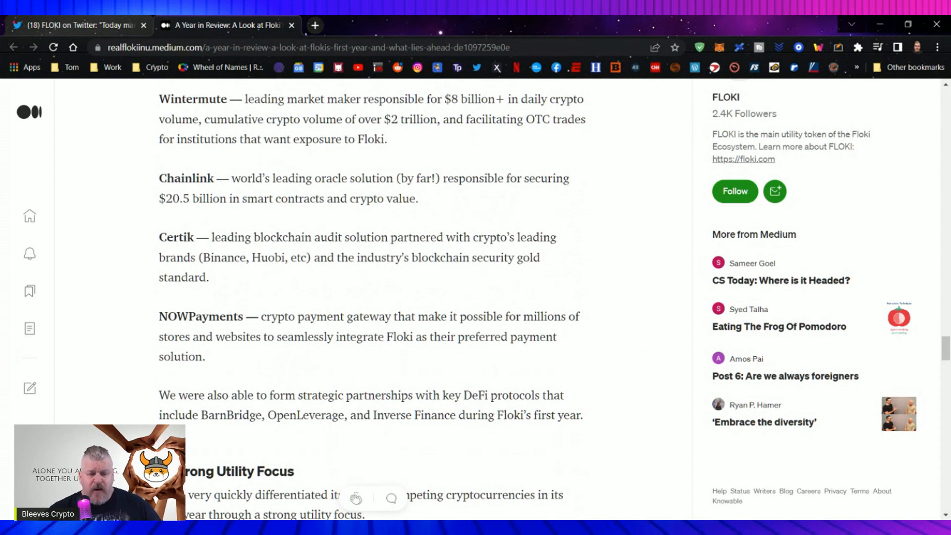
mouse_move(404, 350)
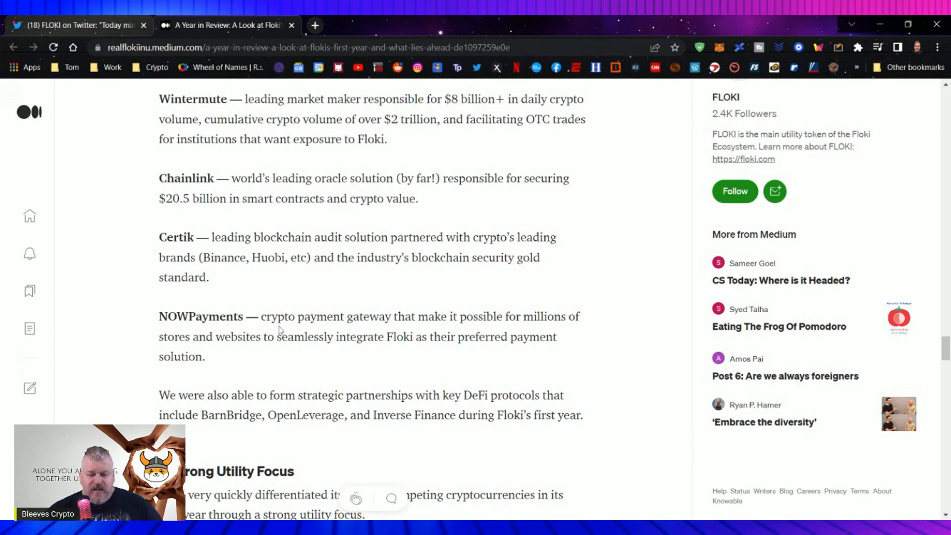
scroll("down", 3)
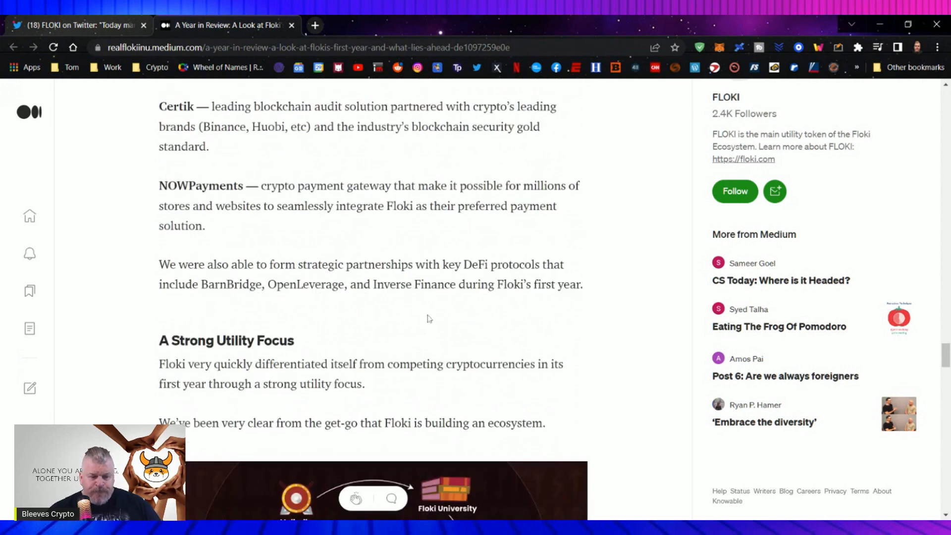
Scroll past the Floki ecosystem diagram and product list to the 'Beyond outlining these utility products…' paragraph
scroll("down", 3)
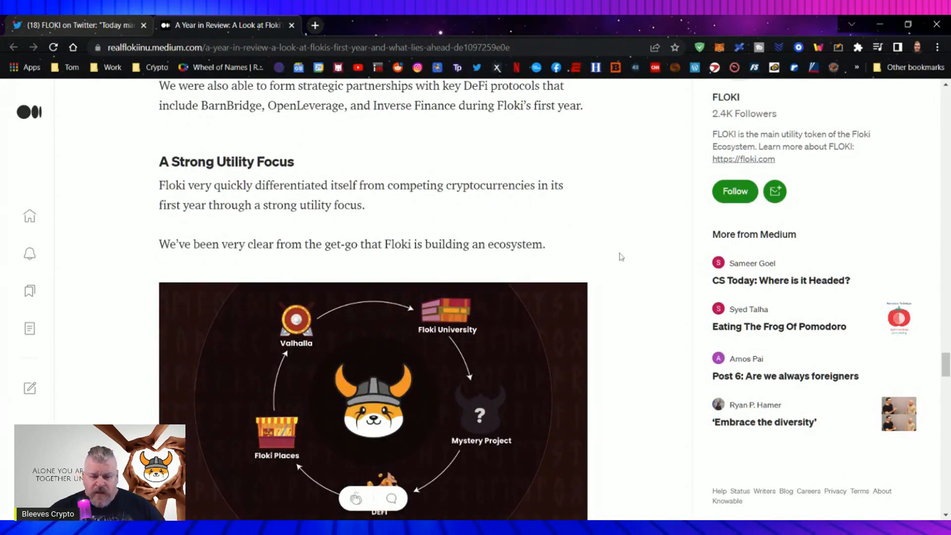
mouse_move(643, 246)
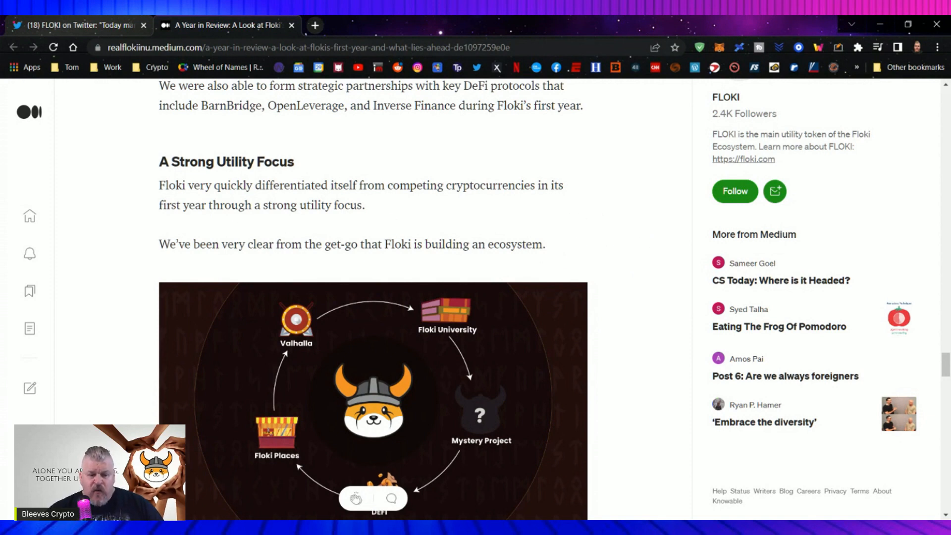
mouse_move(659, 224)
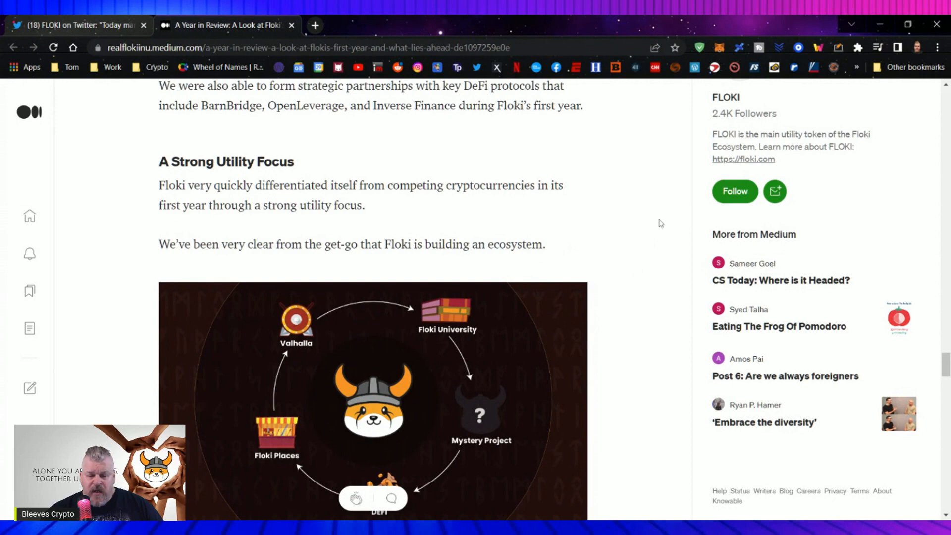
scroll("down", 3)
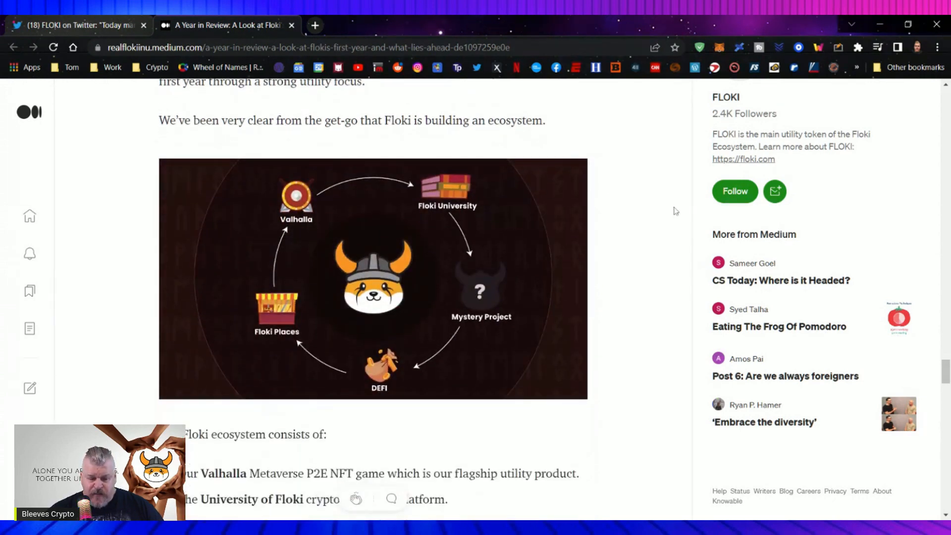
scroll("down", 3)
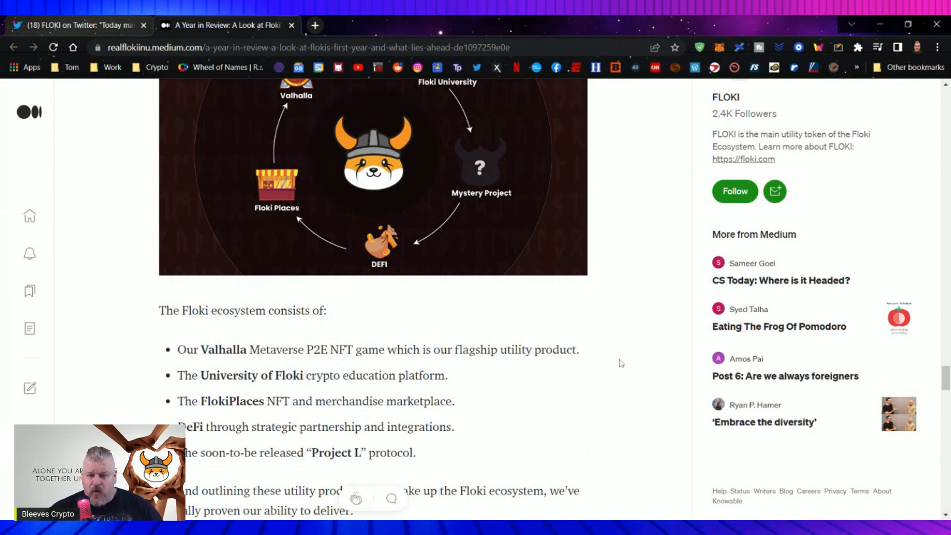
mouse_move(628, 377)
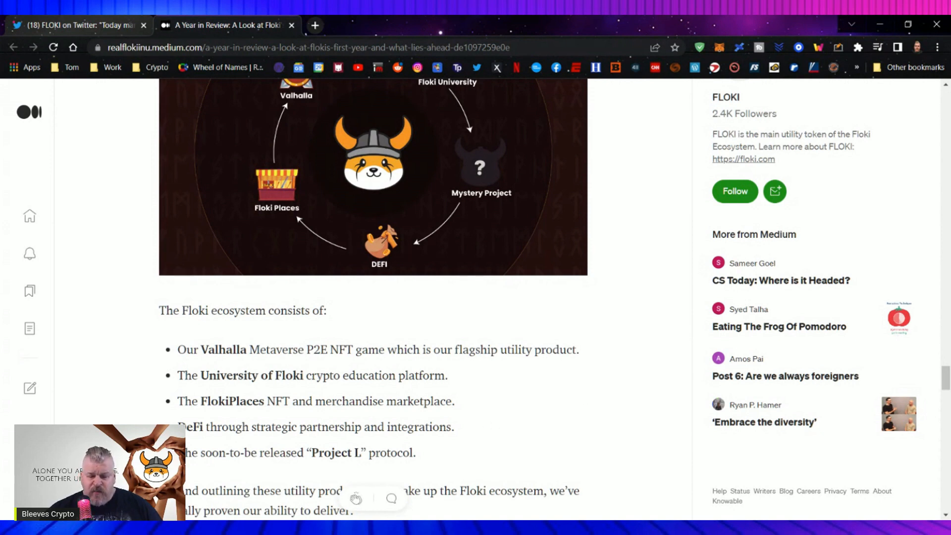
mouse_move(629, 403)
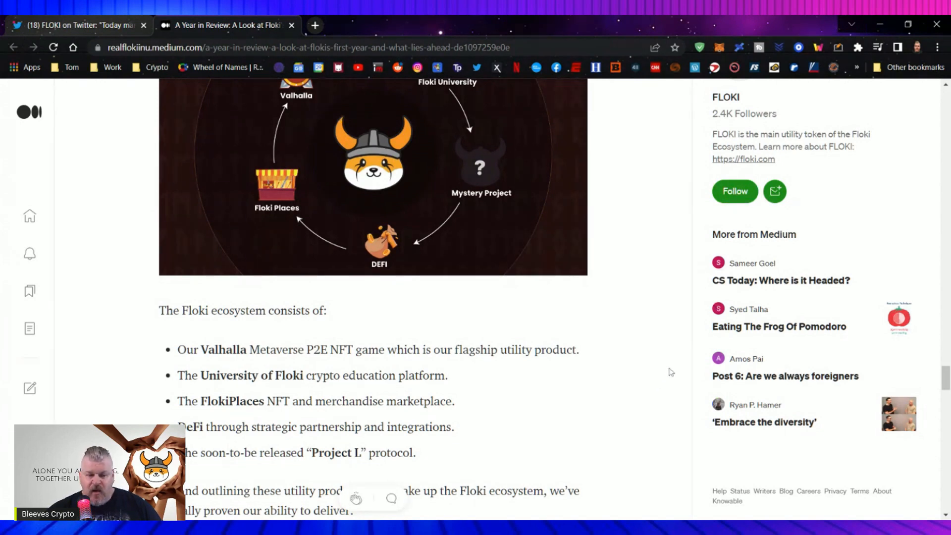
scroll("down", 3)
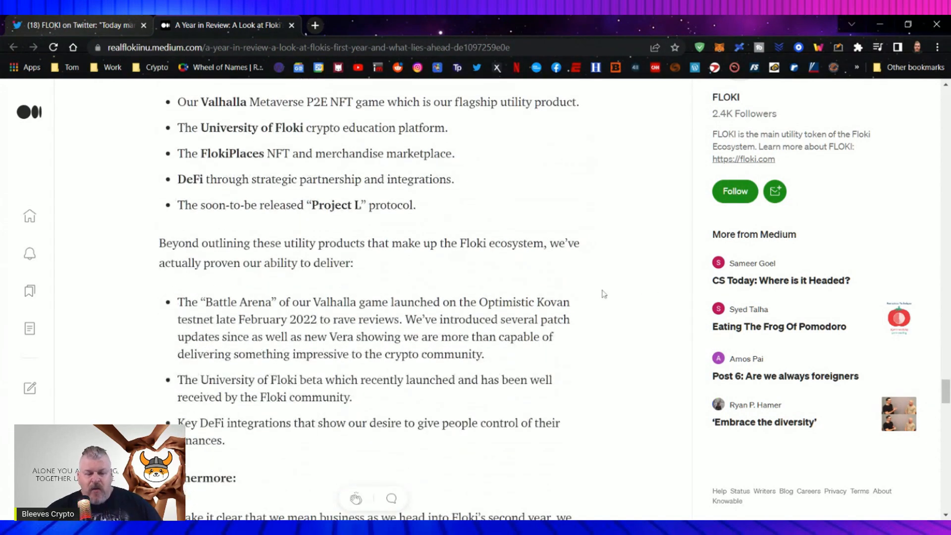
mouse_move(599, 319)
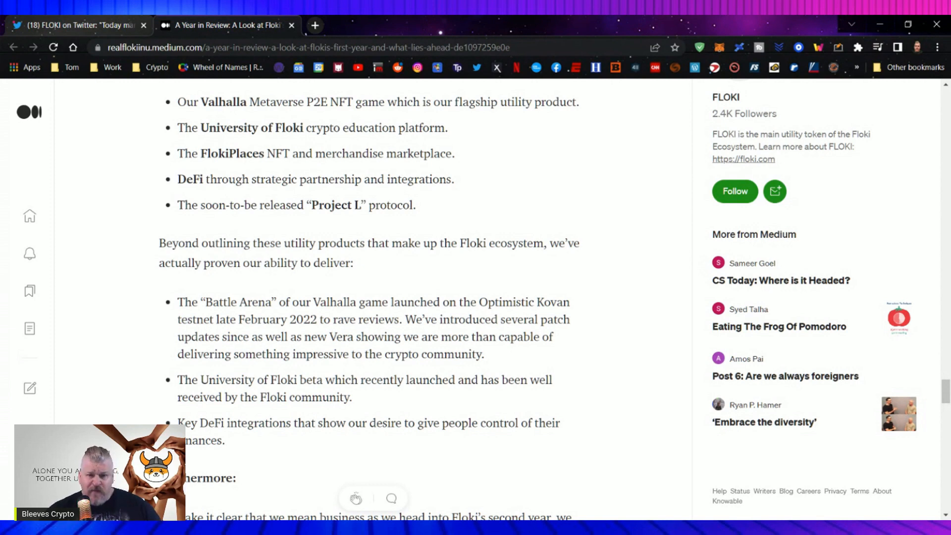
mouse_move(373, 332)
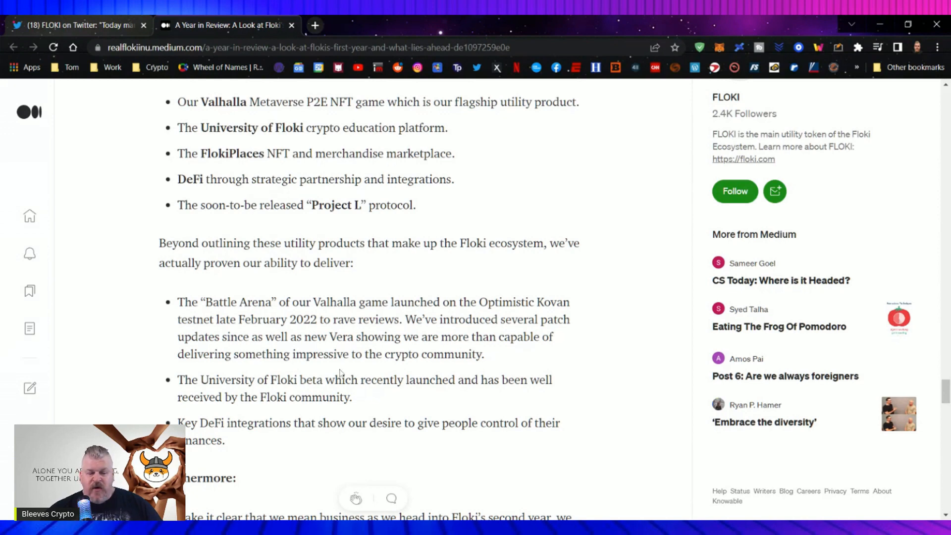
Scroll through the 2022 roadmap highlights and NDA-bound plans down to 'An Exciting Future Ahead'
scroll("down", 3)
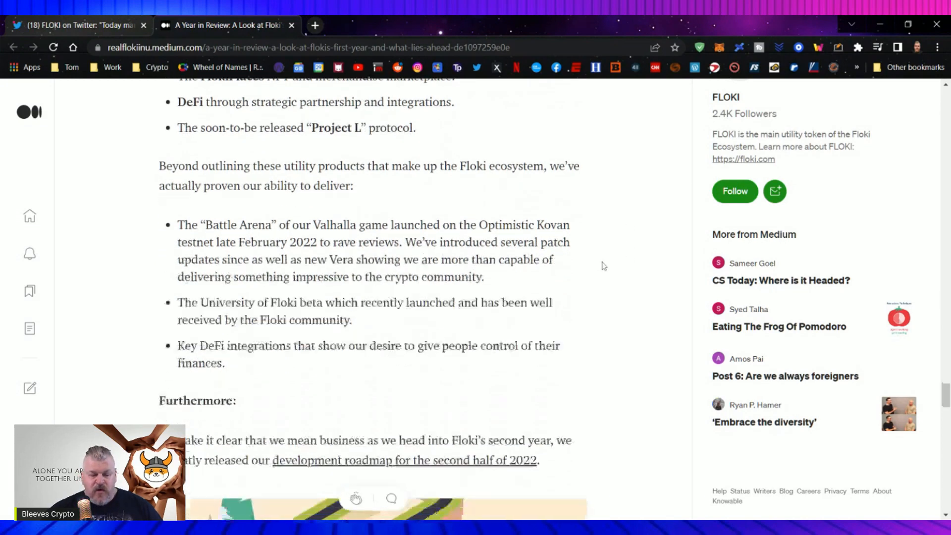
scroll("down", 3)
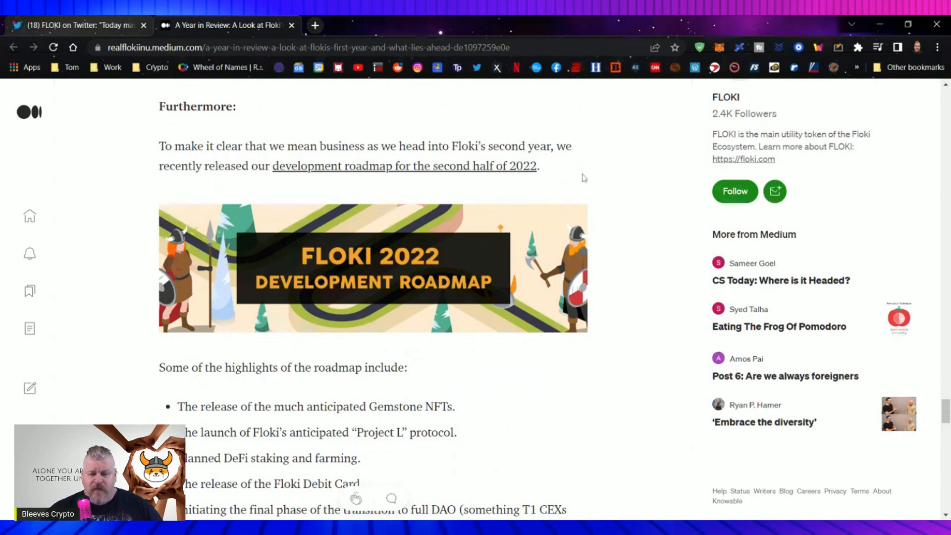
scroll("down", 3)
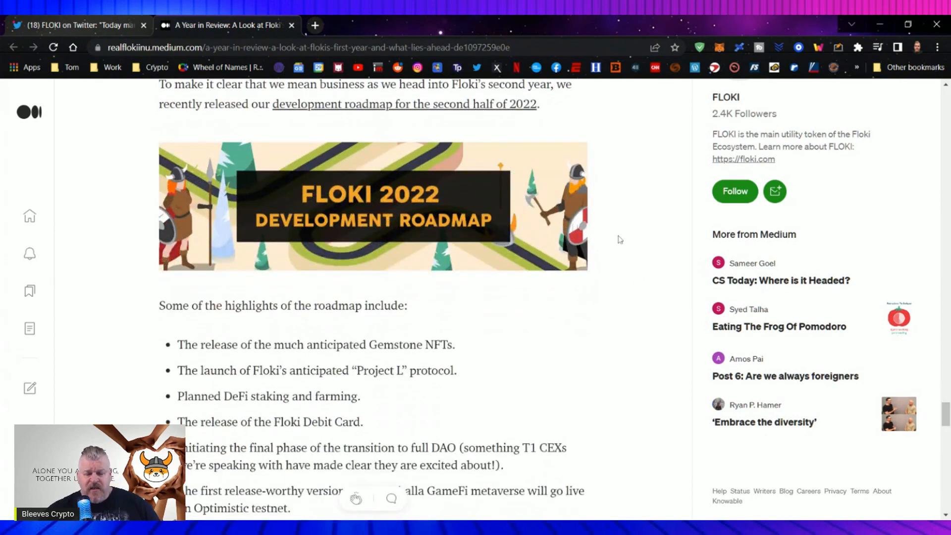
scroll("down", 3)
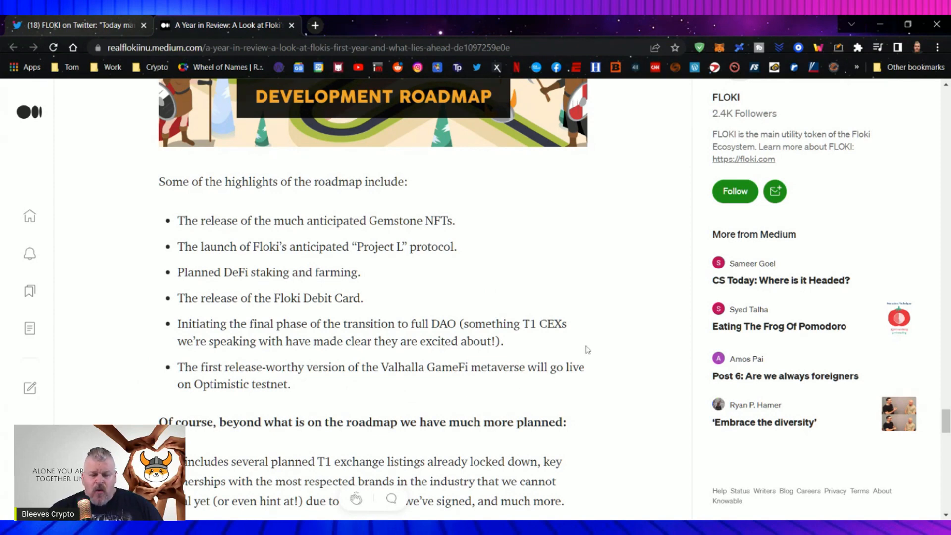
mouse_move(641, 354)
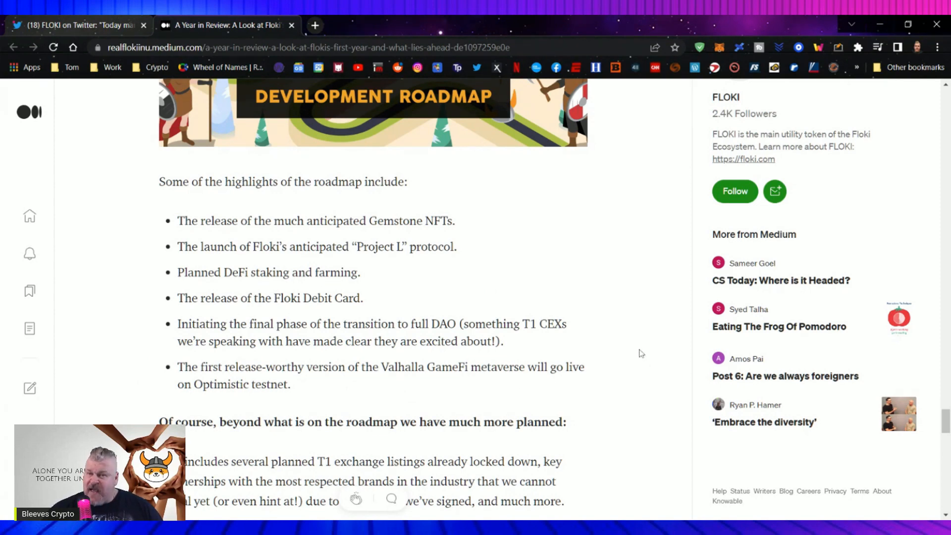
scroll("down", 3)
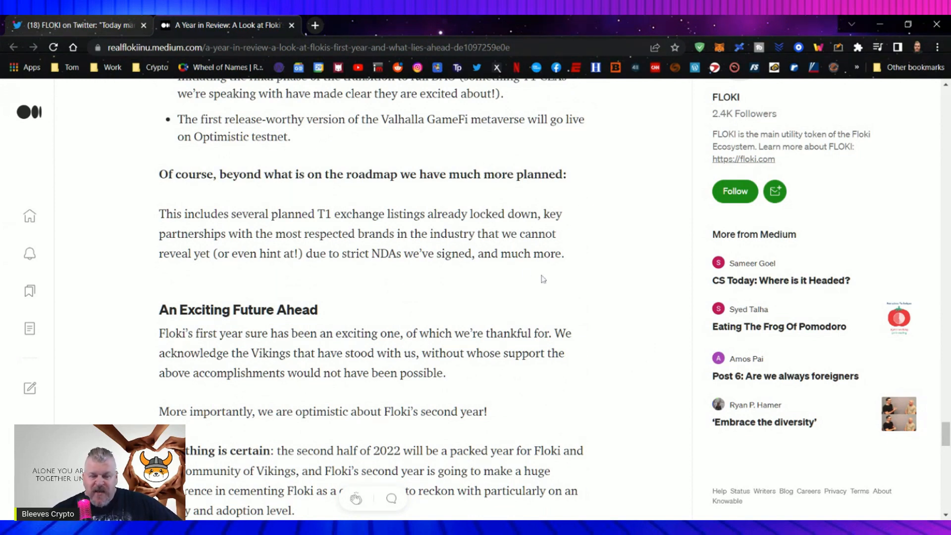
Scroll past the closing 'One thing is certain' paragraph until 'More from FLOKI' appears
scroll("down", 3)
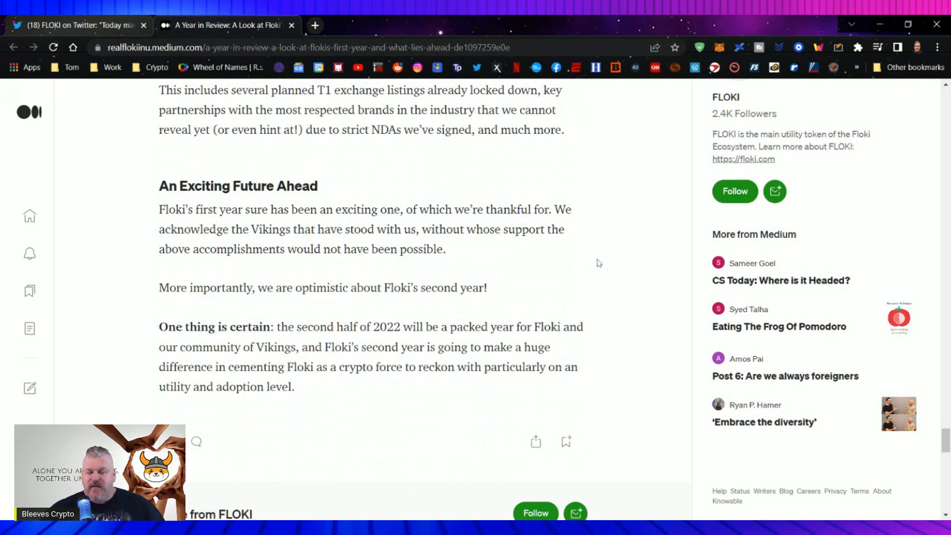
mouse_move(569, 284)
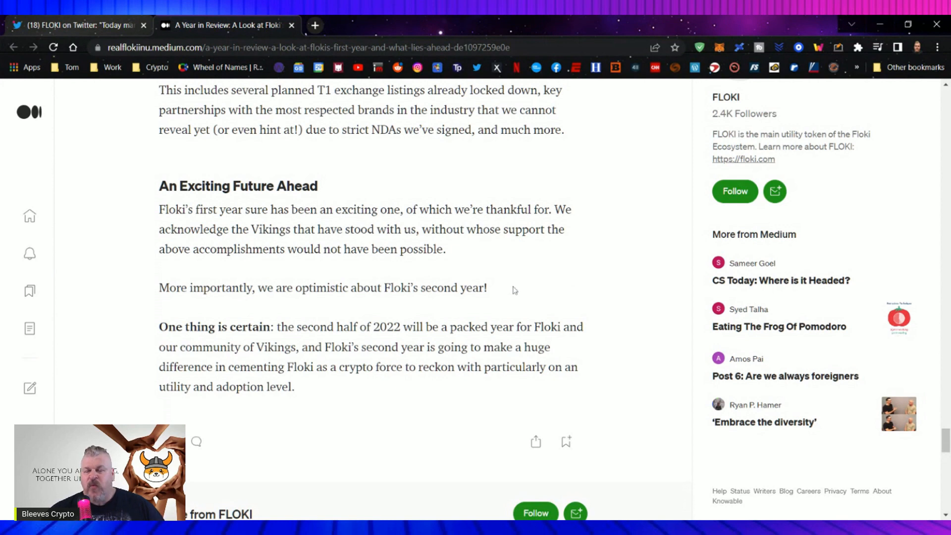
mouse_move(515, 294)
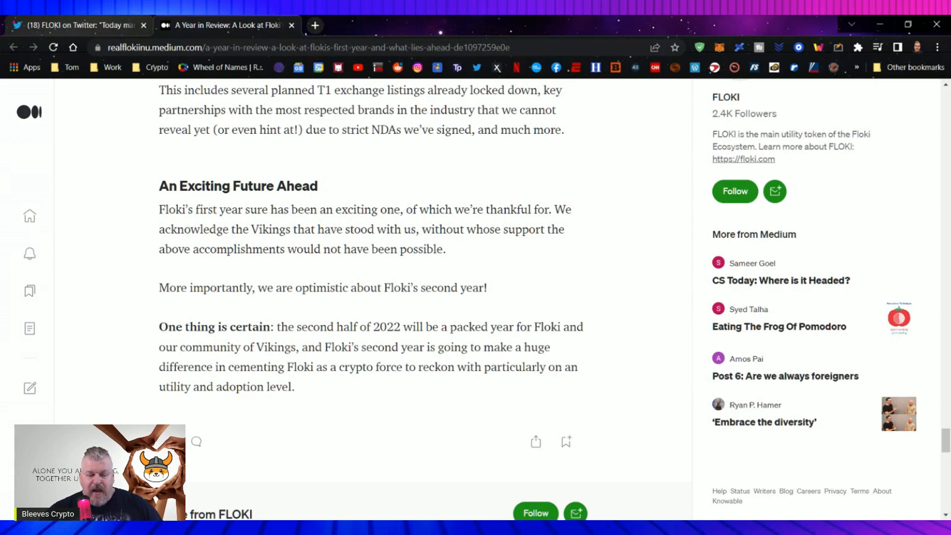
scroll("down", 3)
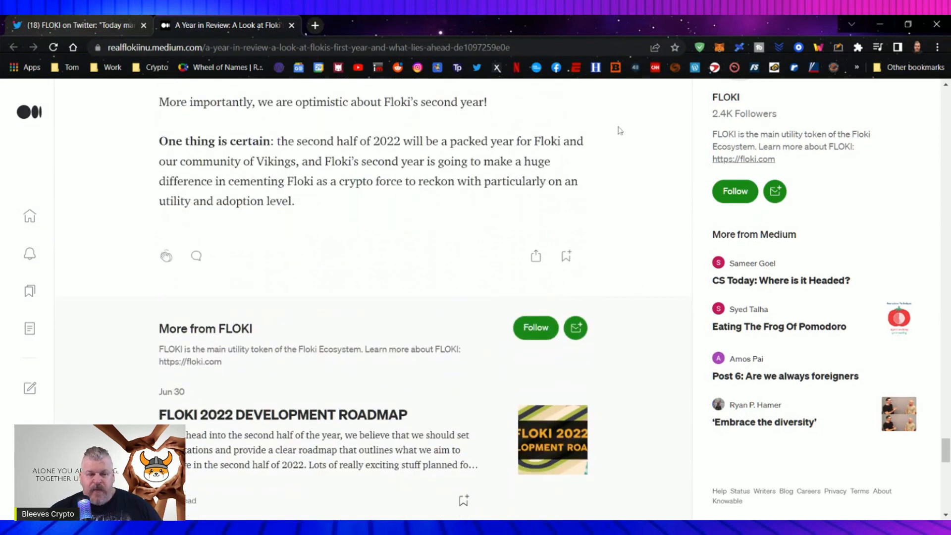